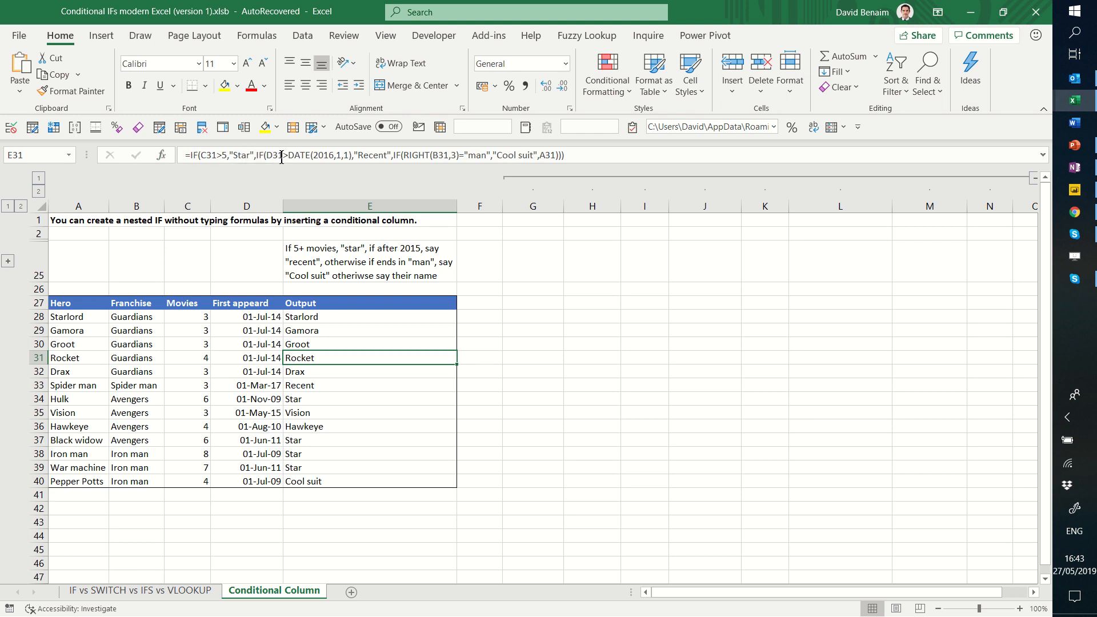
Step: Load the hero table A27:E40 (with headers) from the Data tab into Power Query as Table4
click(272, 156)
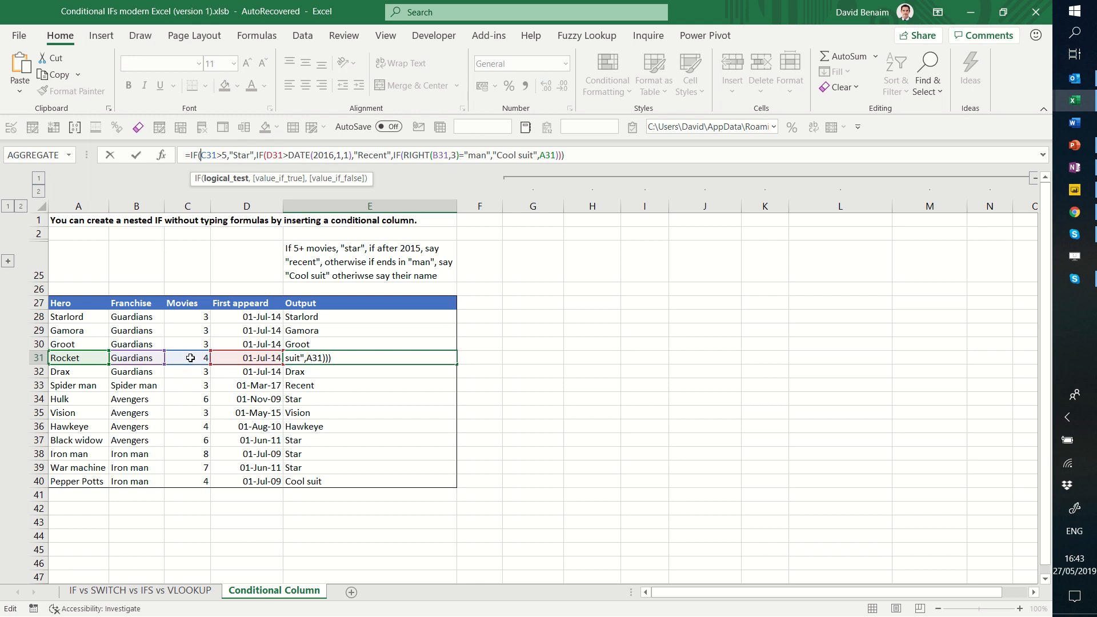
mouse_move(190, 357)
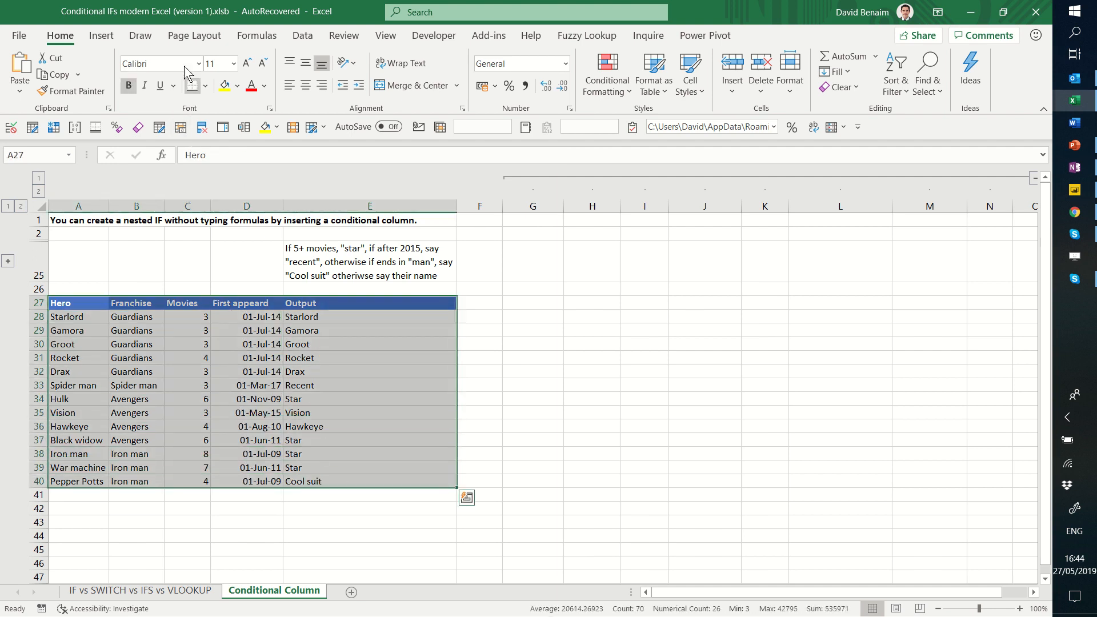
click(301, 36)
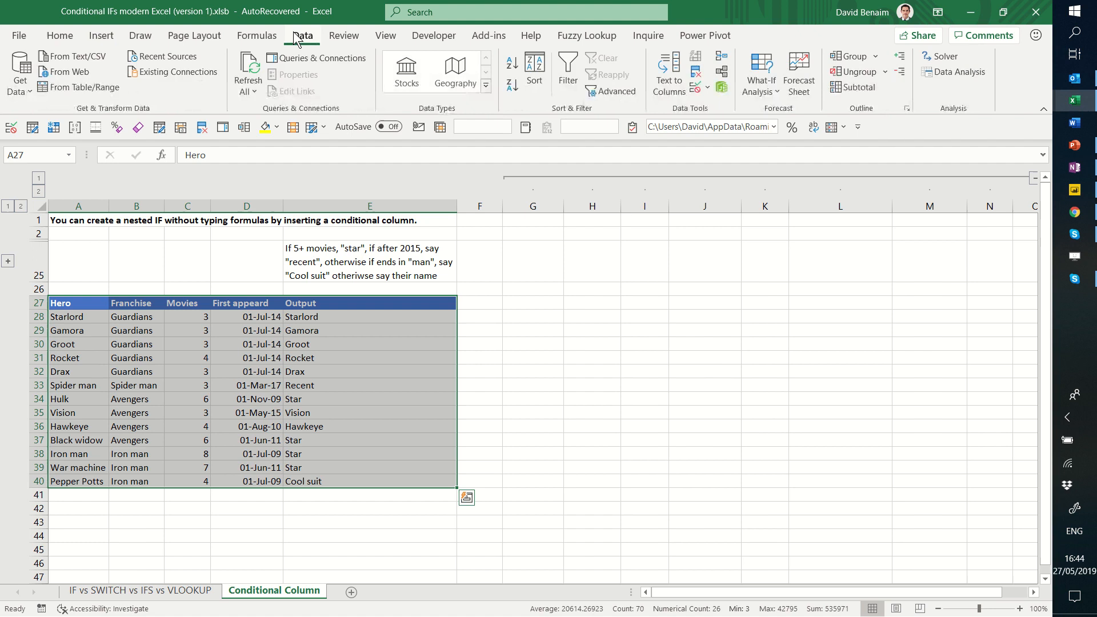
mouse_move(59, 92)
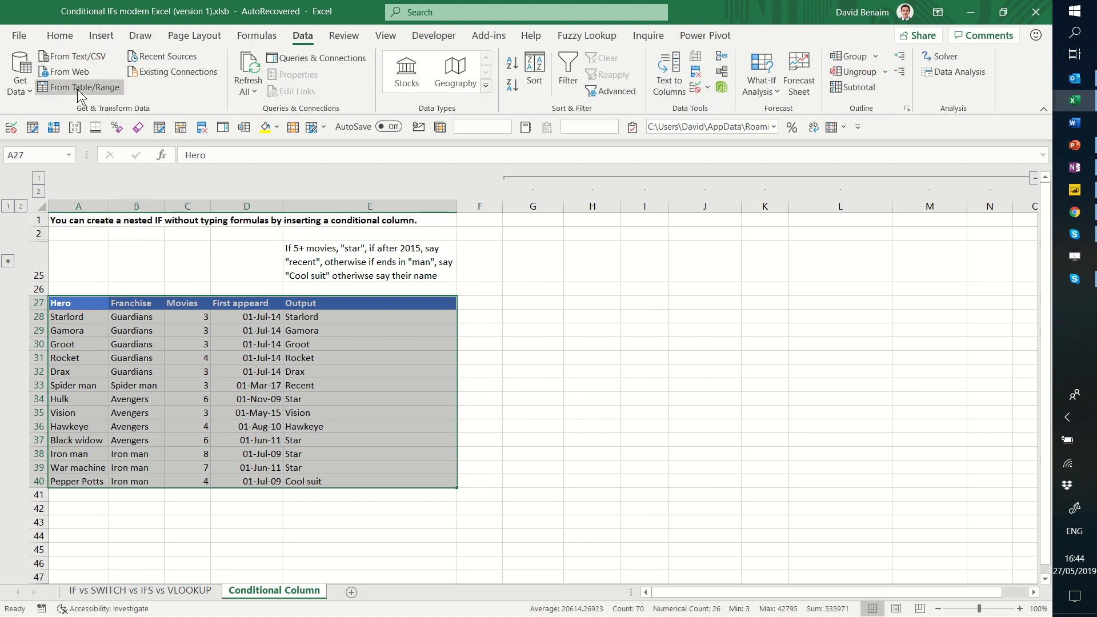
click(82, 87)
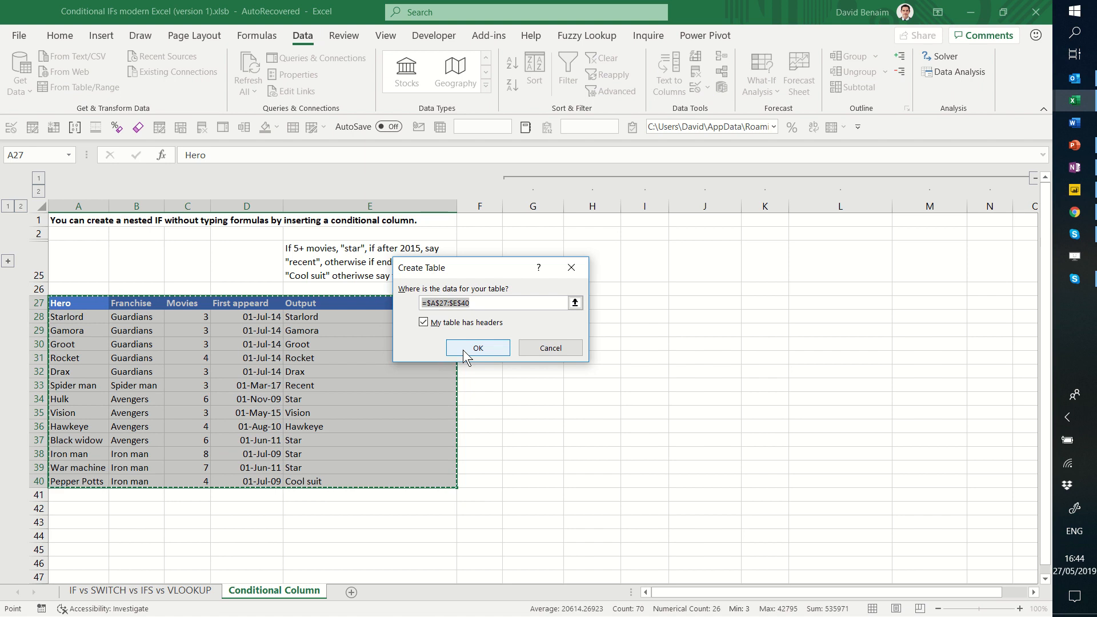
click(477, 347)
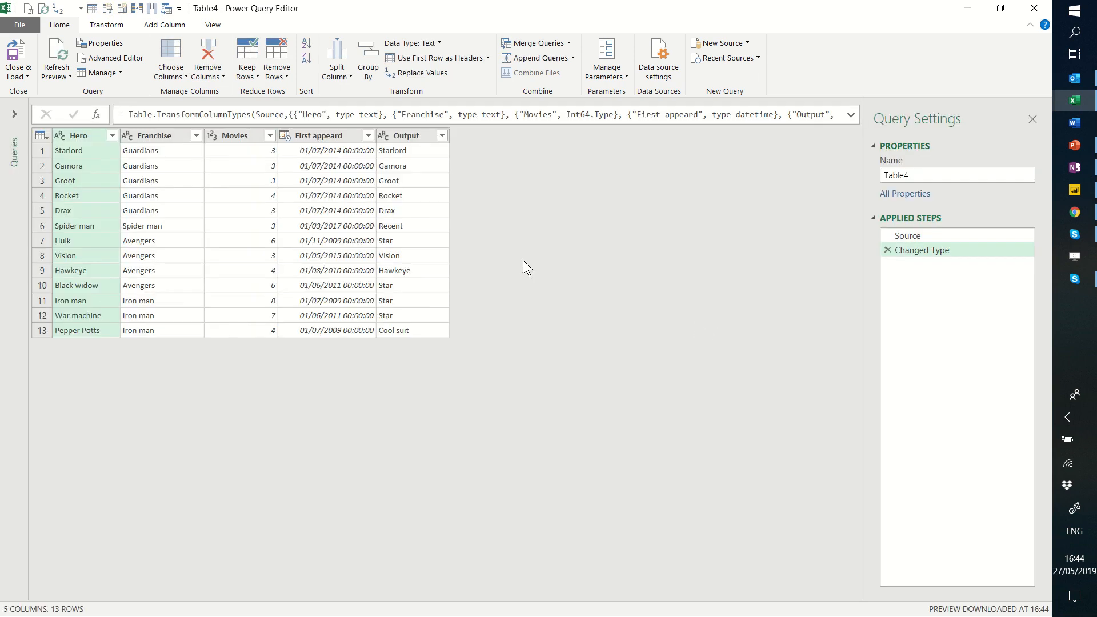
Step: Start a new Conditional Column on Table4 from the Add Column tab
click(274, 115)
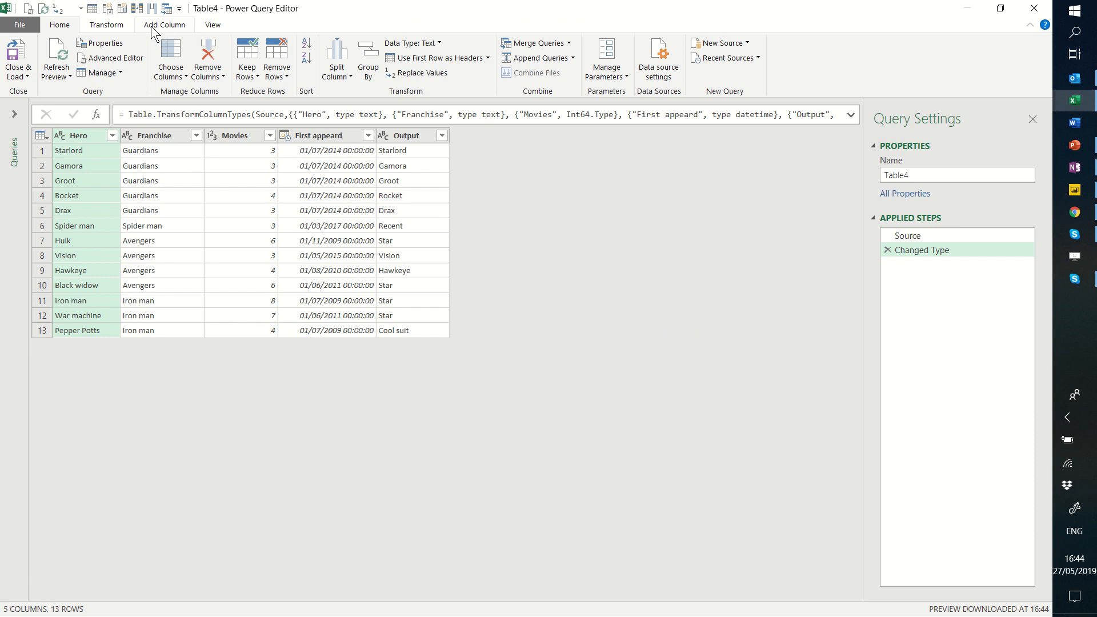
click(165, 25)
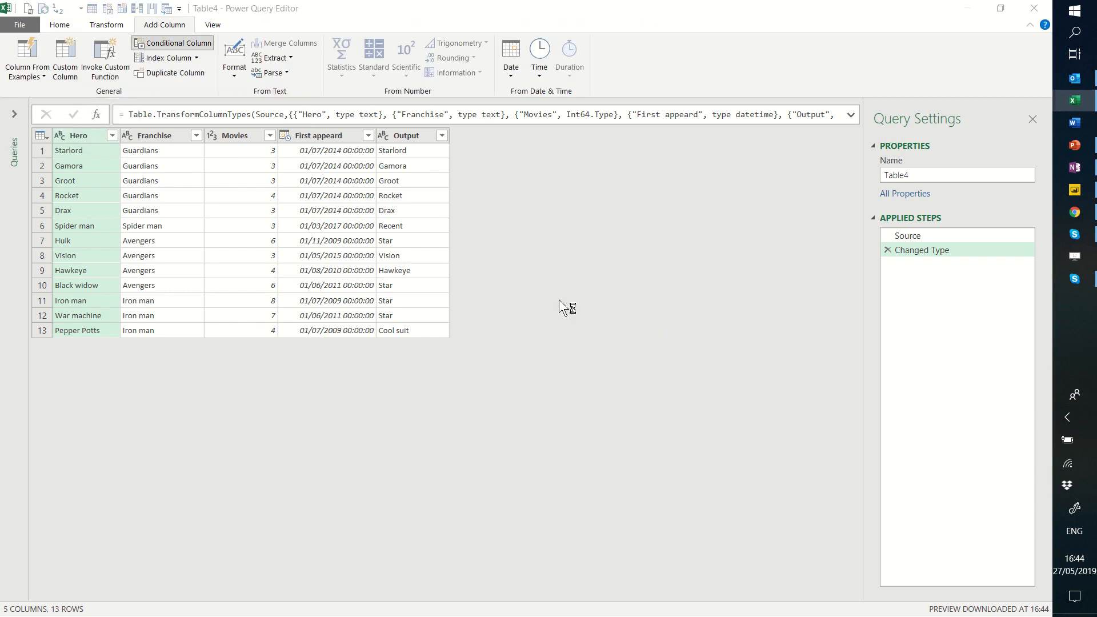
mouse_move(589, 95)
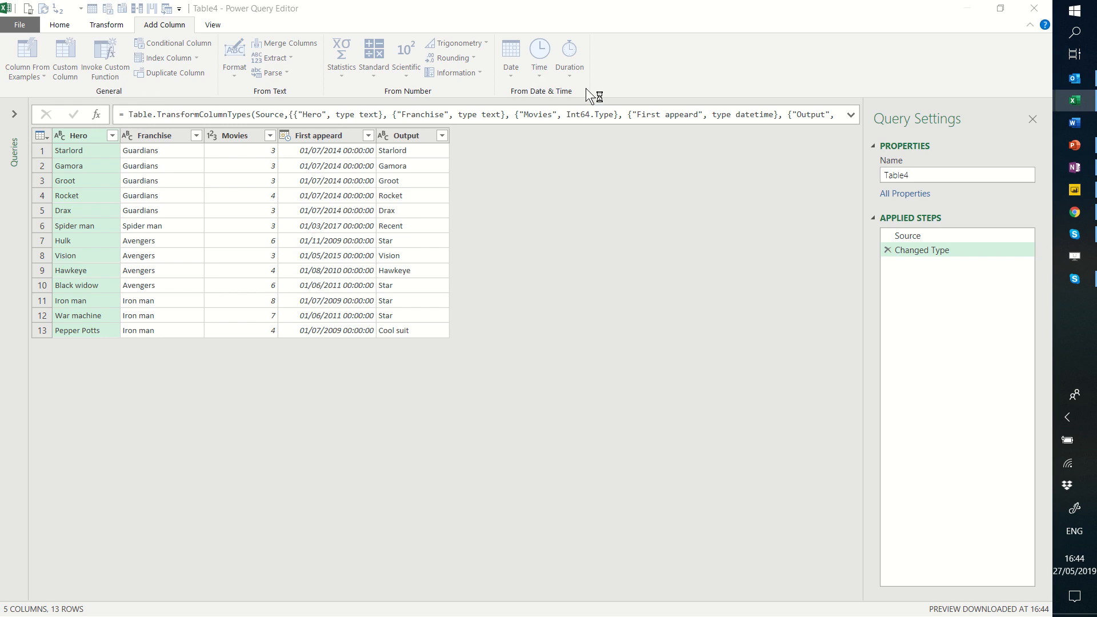
click(165, 44)
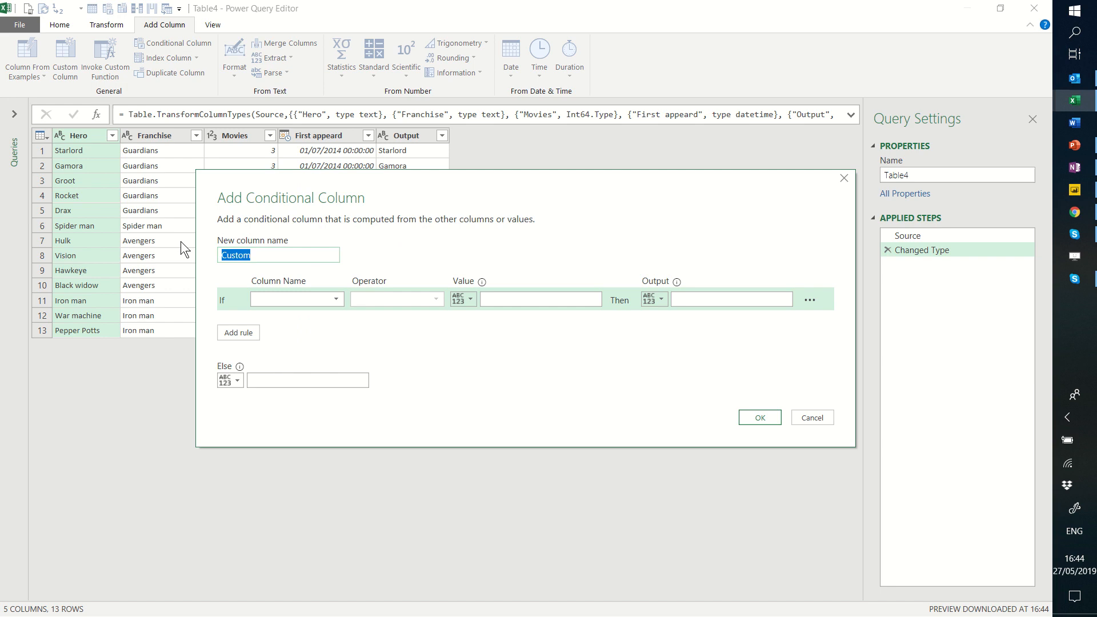
Step: Name the column 'Output poer query' and make the first rule: Movies greater than 5 gives Star
text(Output)
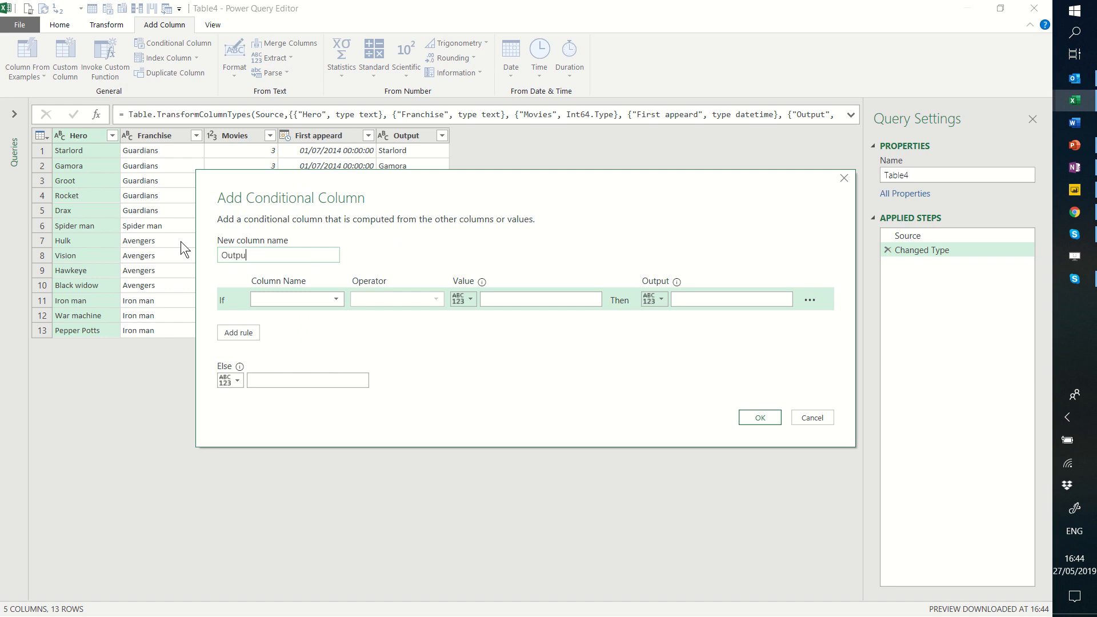
text(poer)
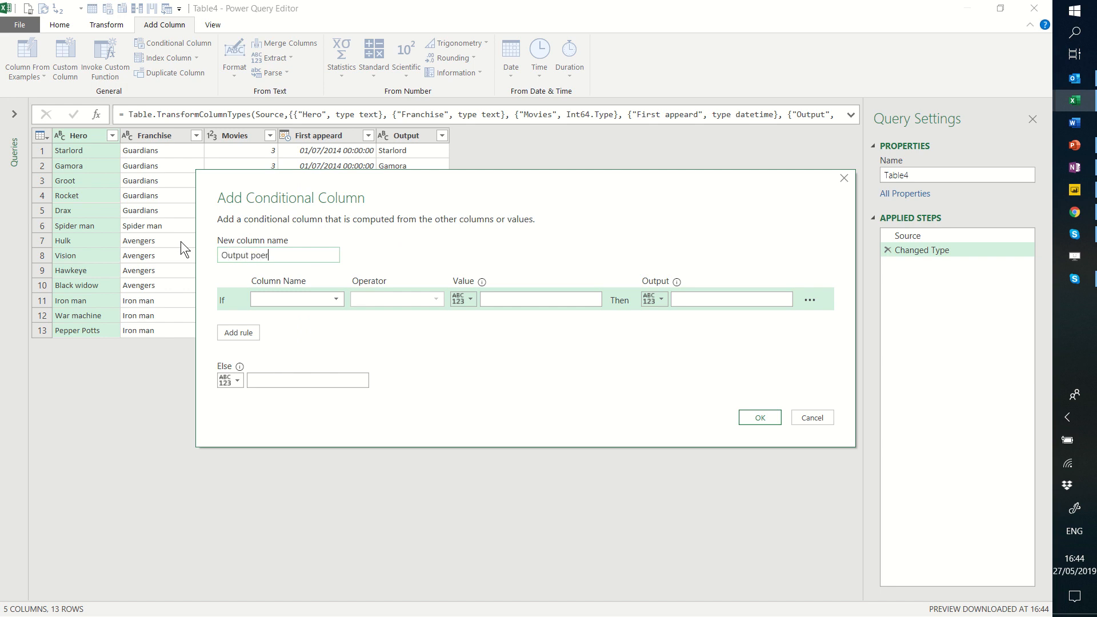
text(query)
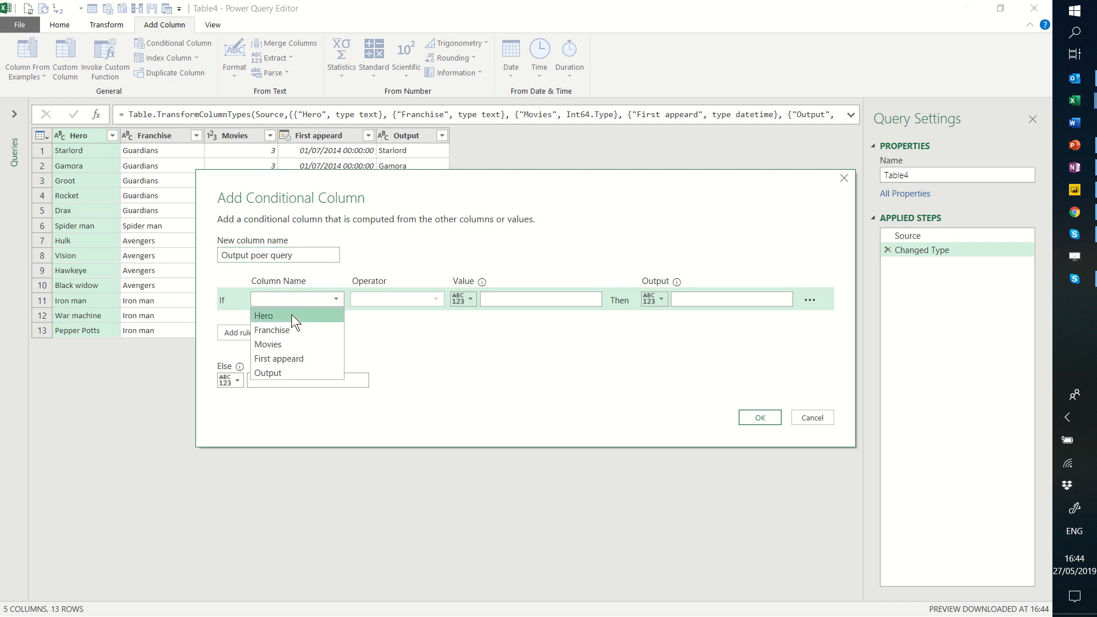
click(268, 344)
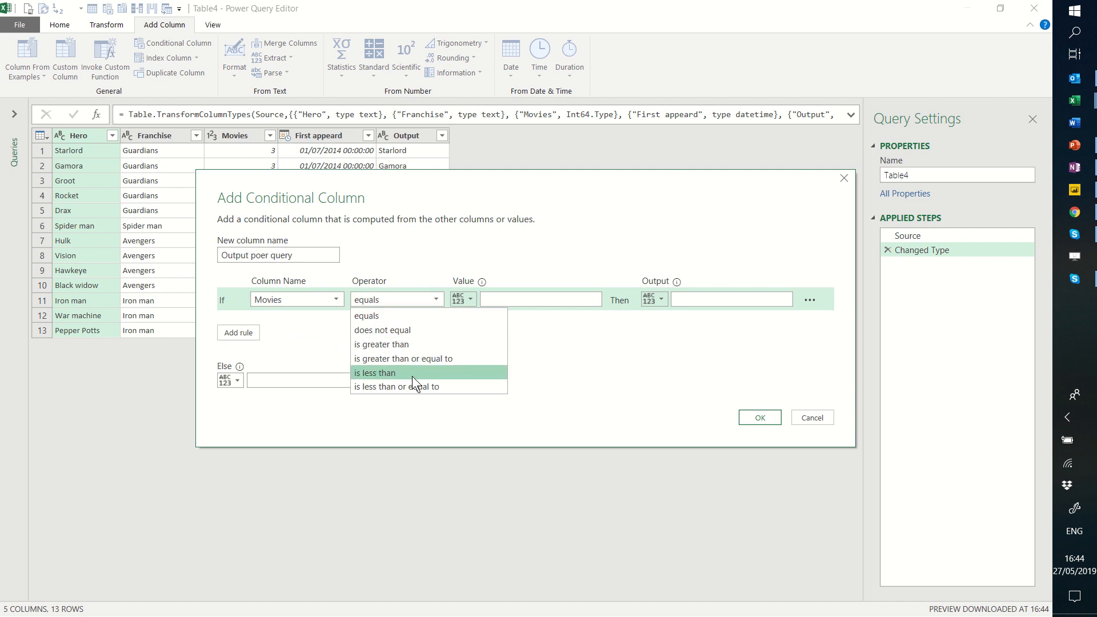
click(382, 345)
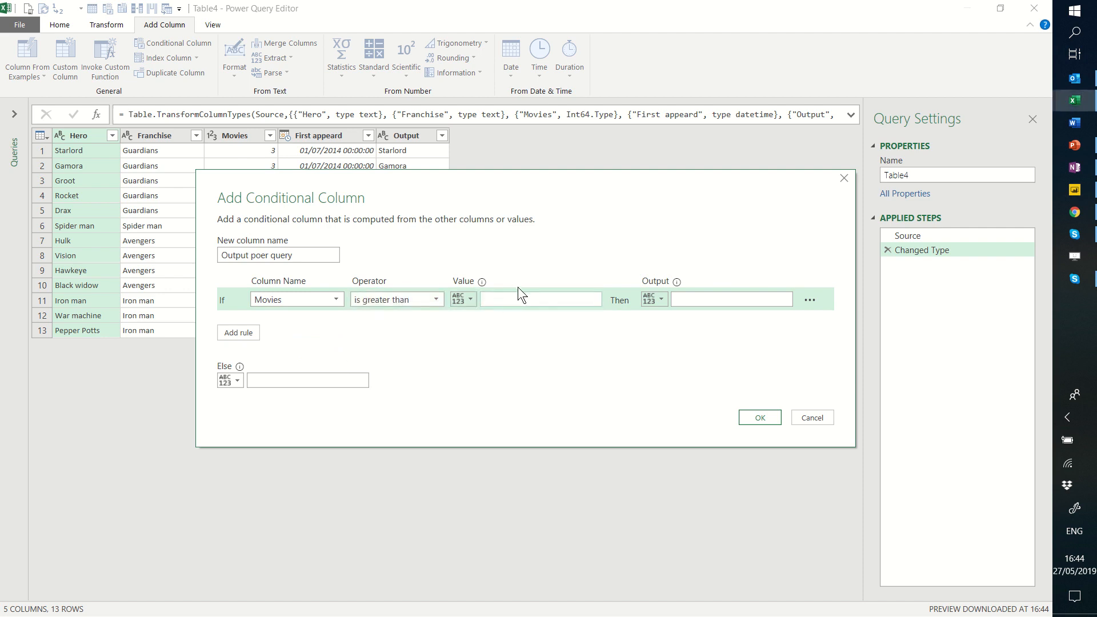
text(5)
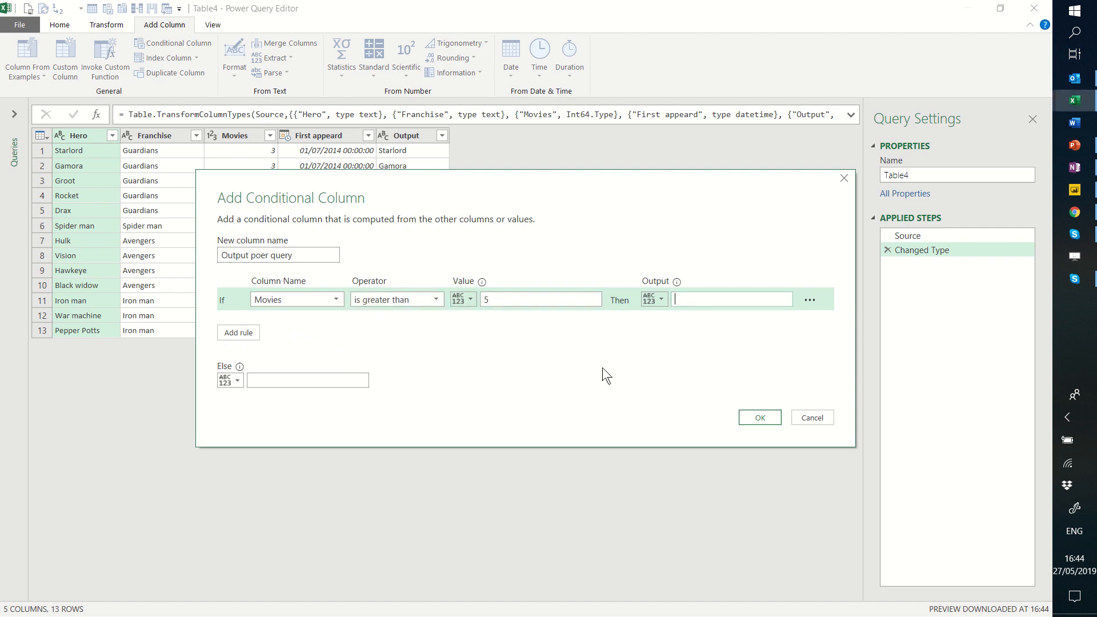
text(Star)
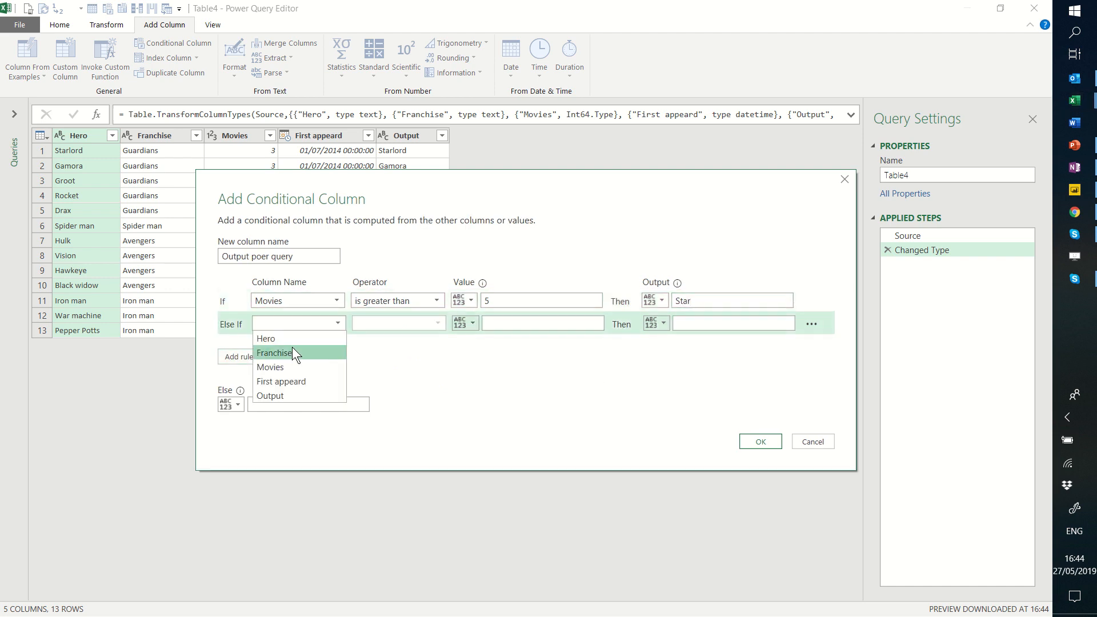
mouse_move(312, 350)
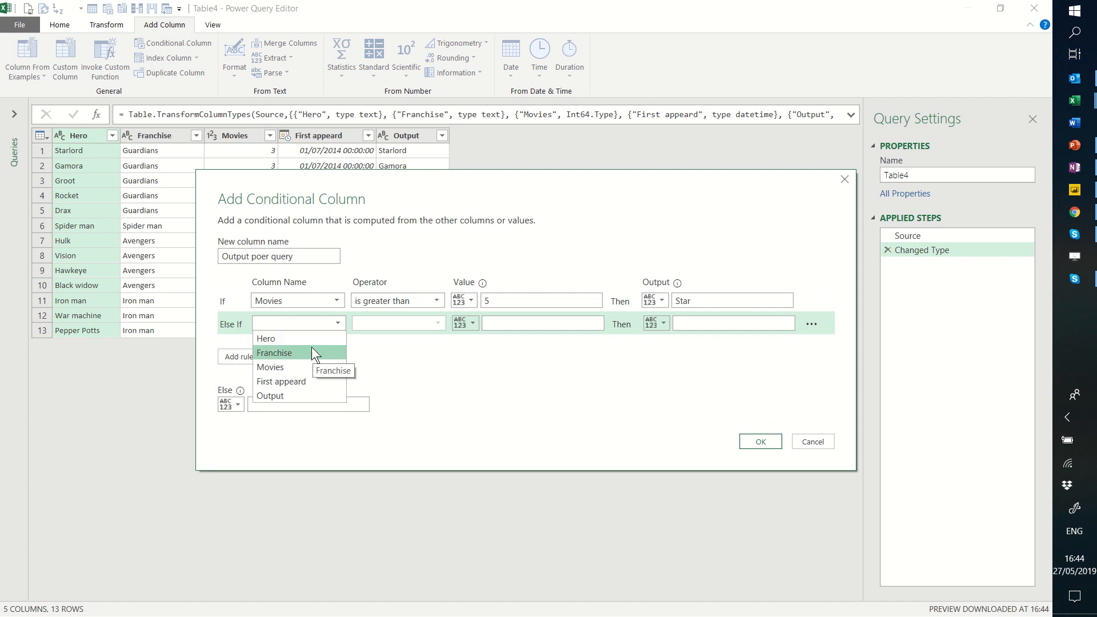
mouse_move(308, 359)
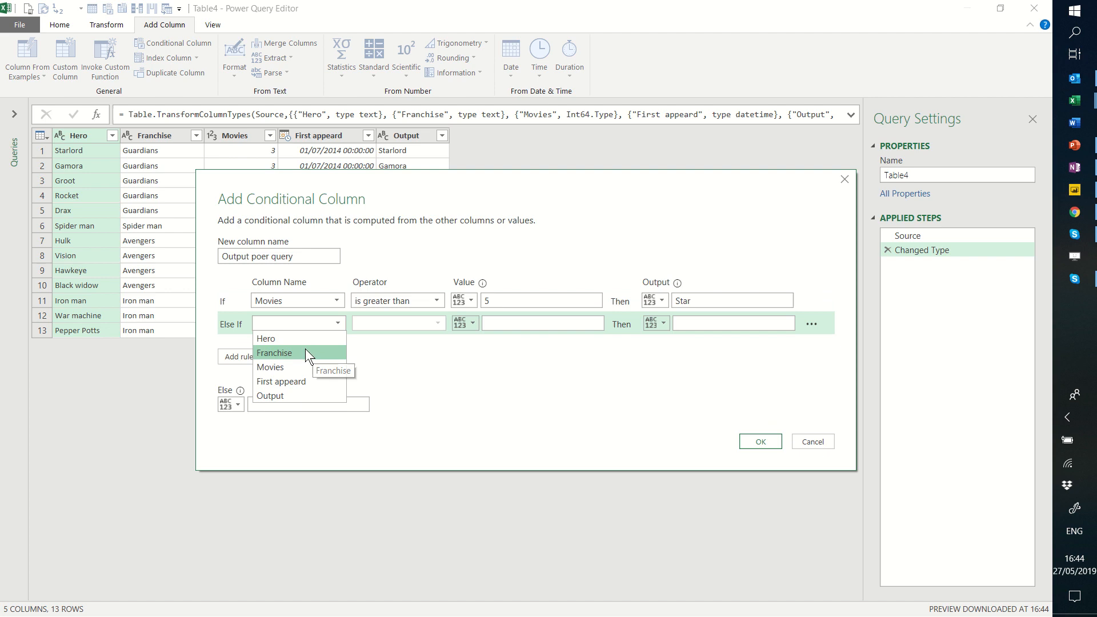
Step: Add an Else If rule: Franchise ends with 'man' gives 'Cool Suit', then add a third rule row
click(274, 352)
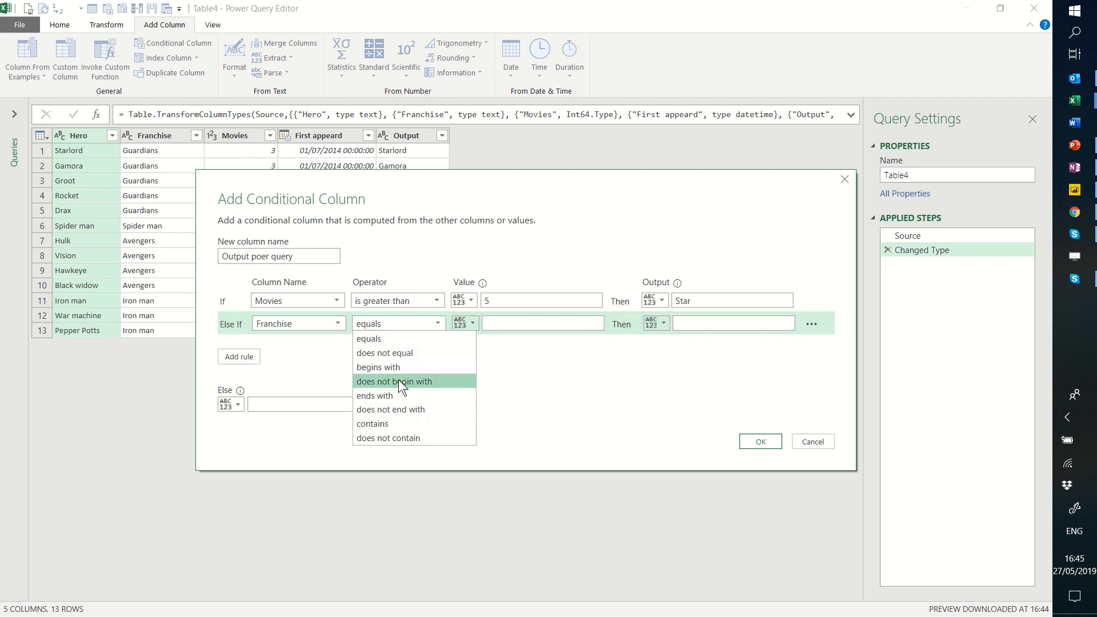
mouse_move(412, 407)
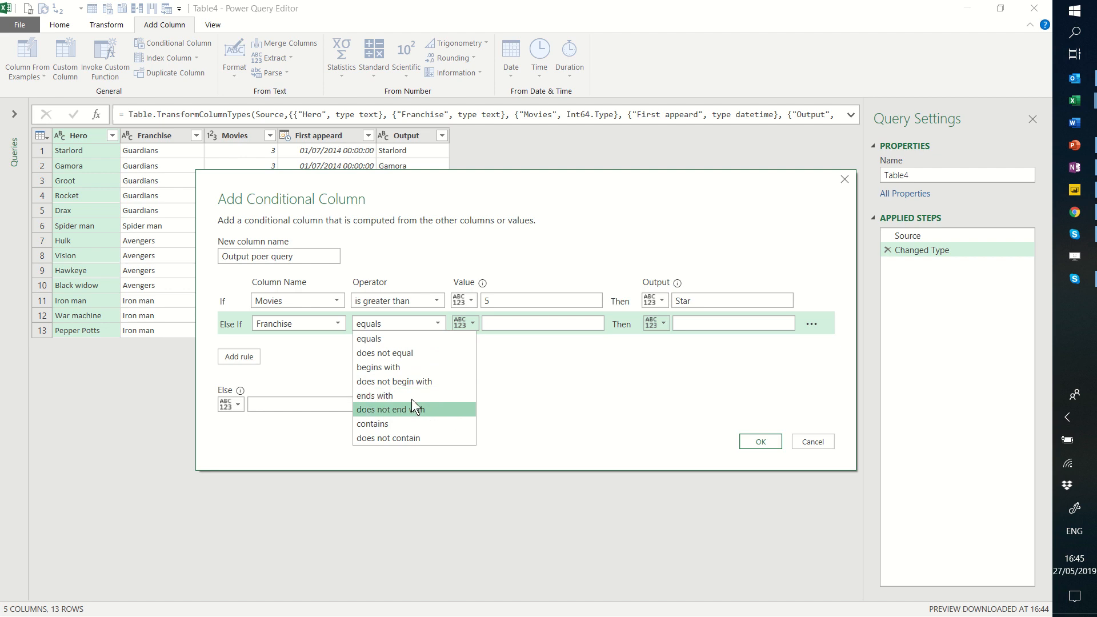
click(375, 396)
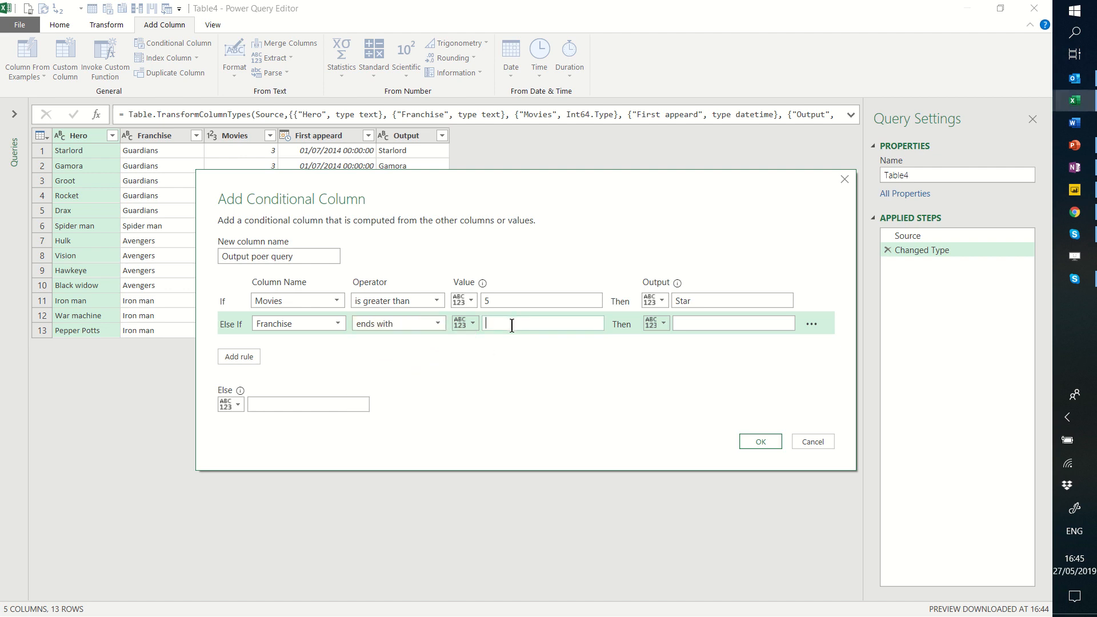
text(man)
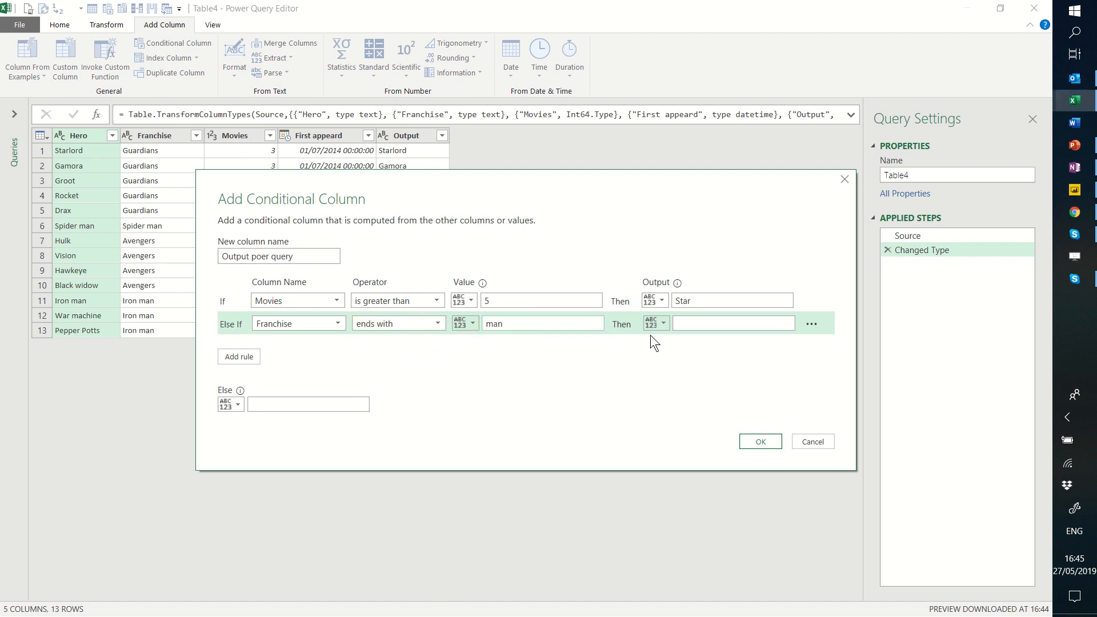
click(734, 322)
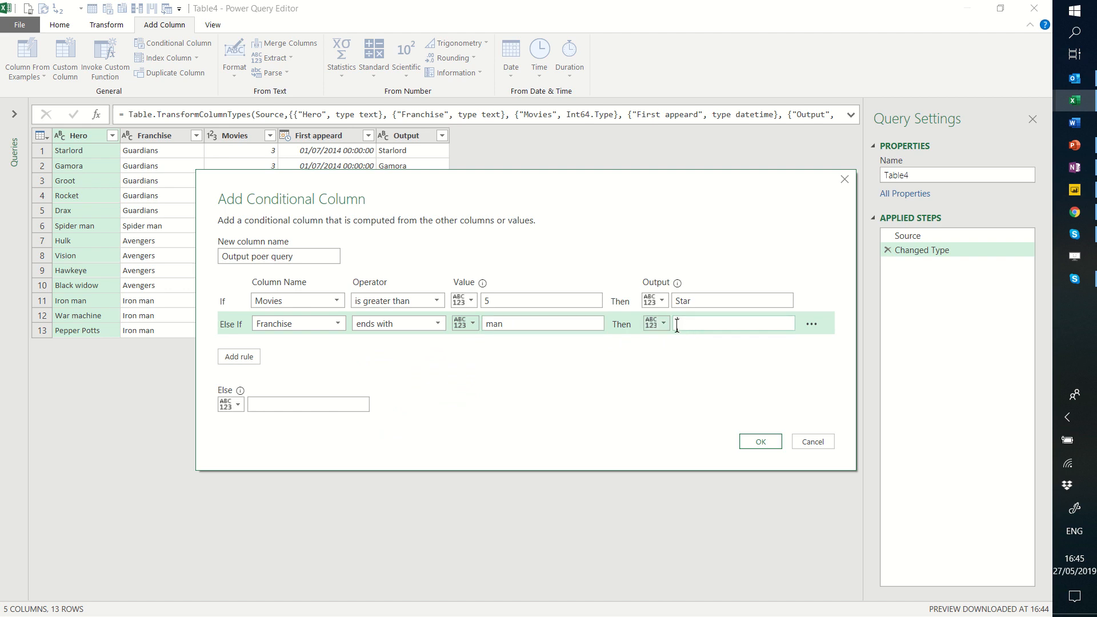
text(Cool)
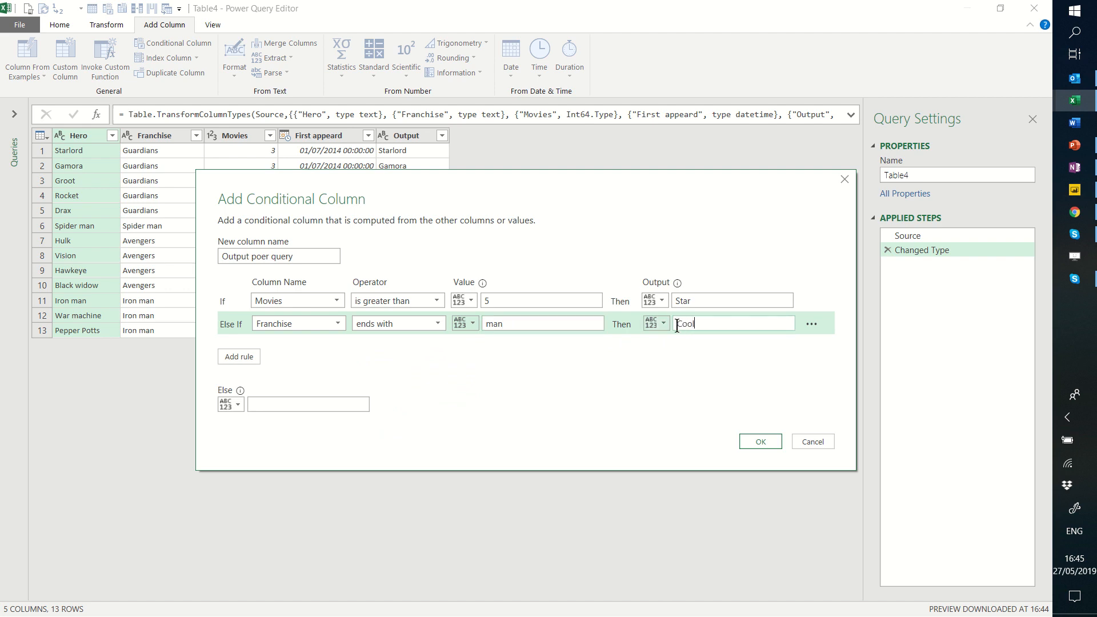
text(Suit)
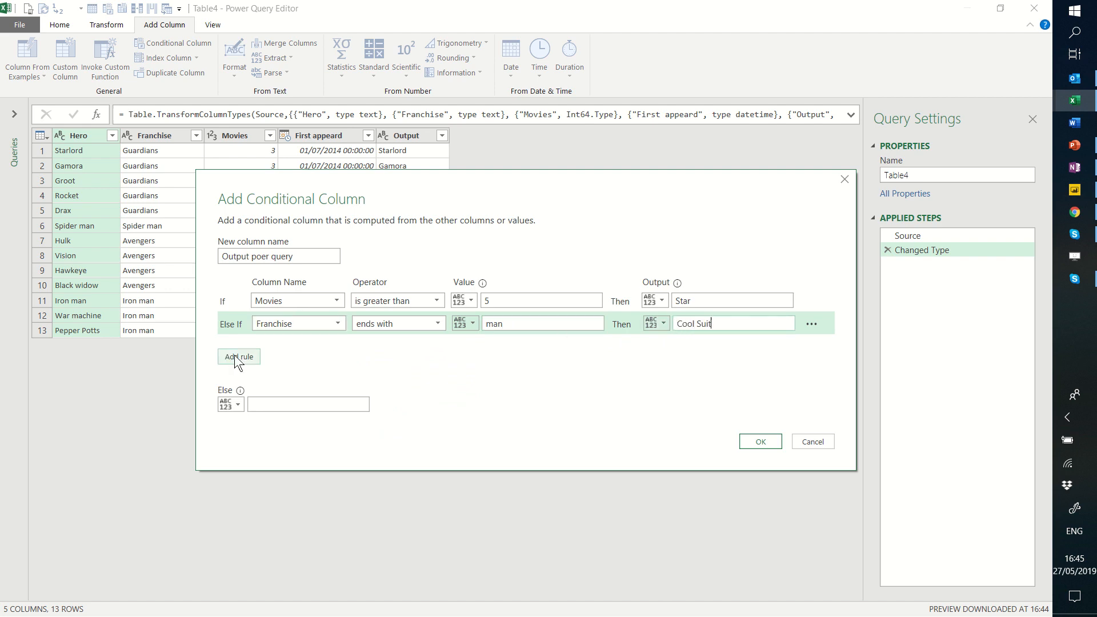
click(237, 357)
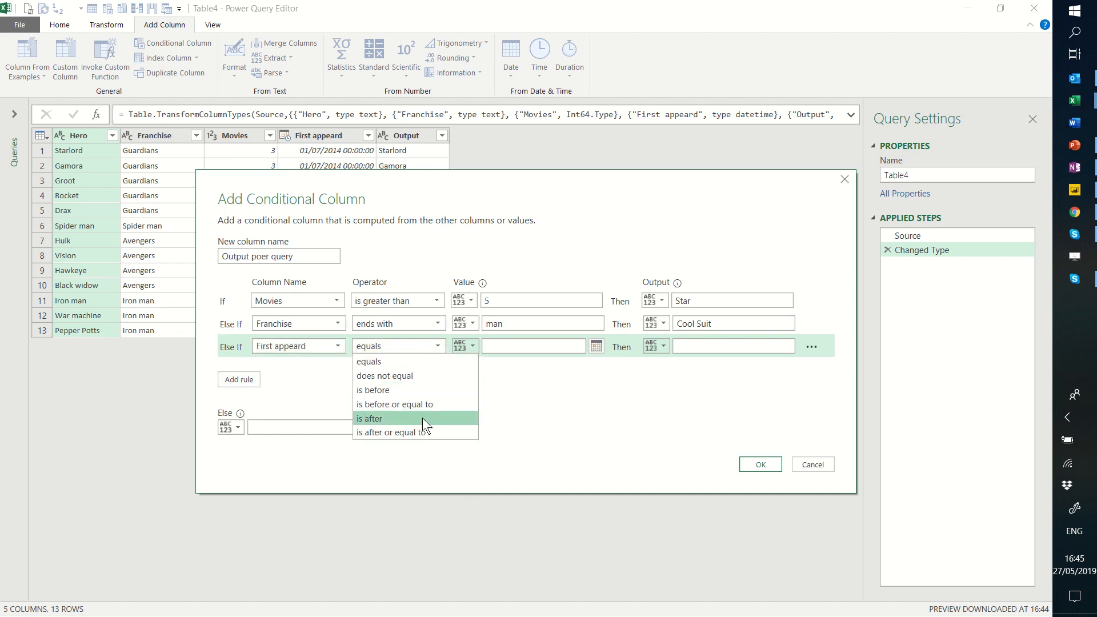
mouse_move(409, 437)
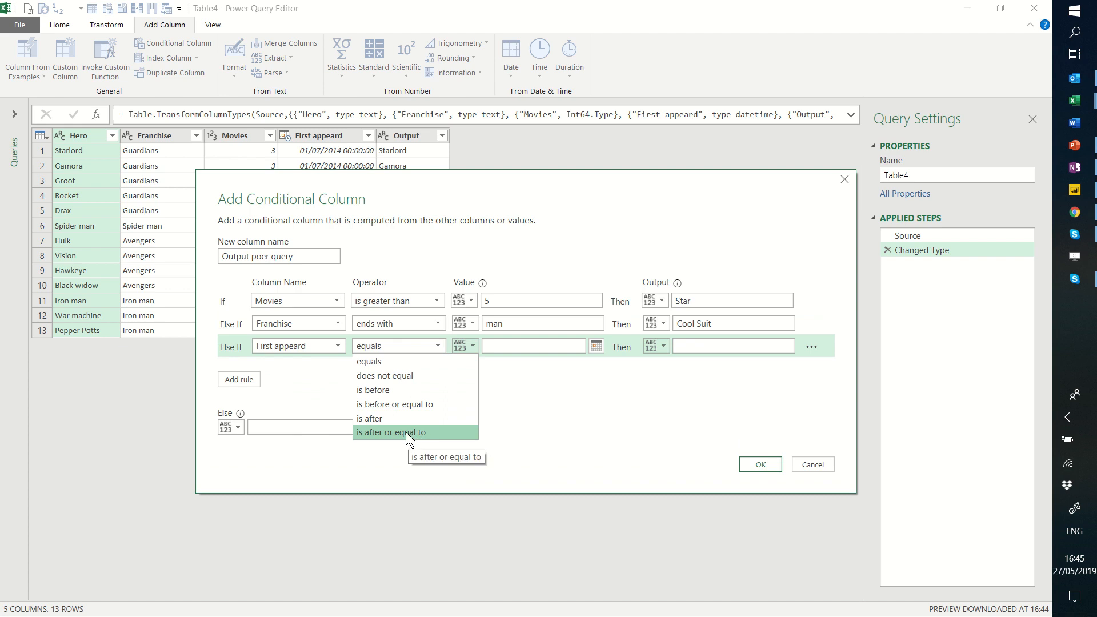
Step: Make the third rule: First appeard on or after 01/01/2016 gives 'Recent'
click(393, 432)
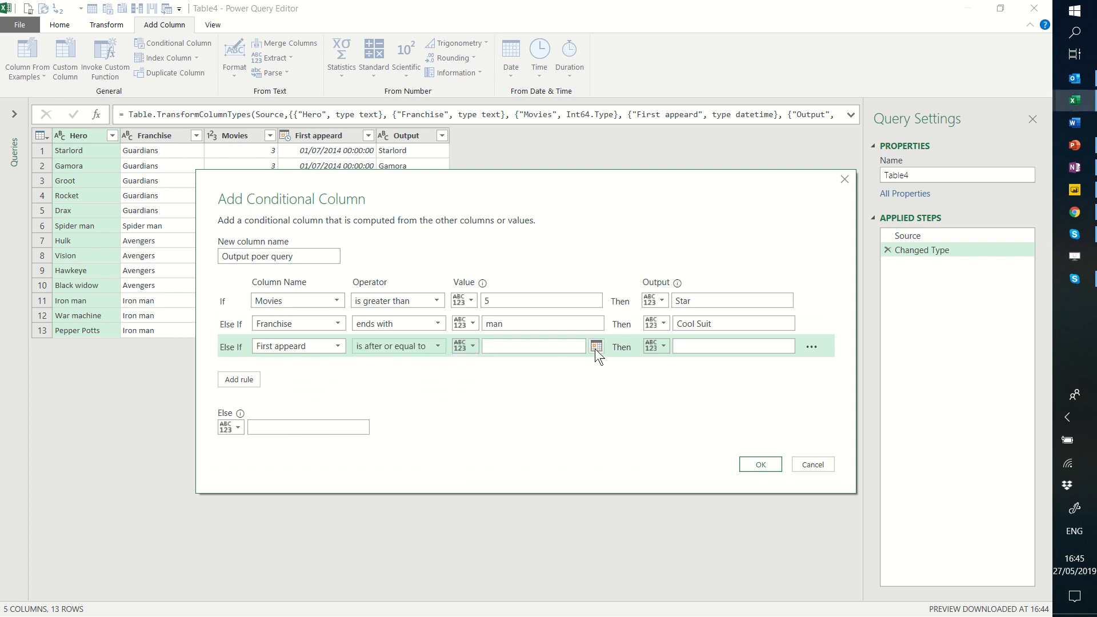
click(597, 345)
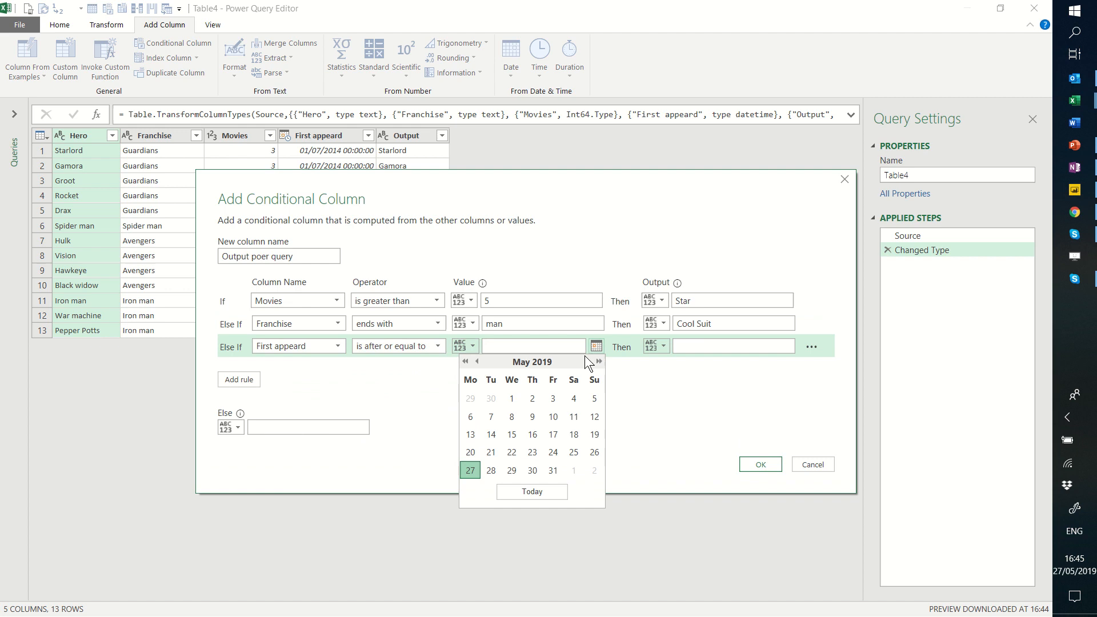
click(466, 361)
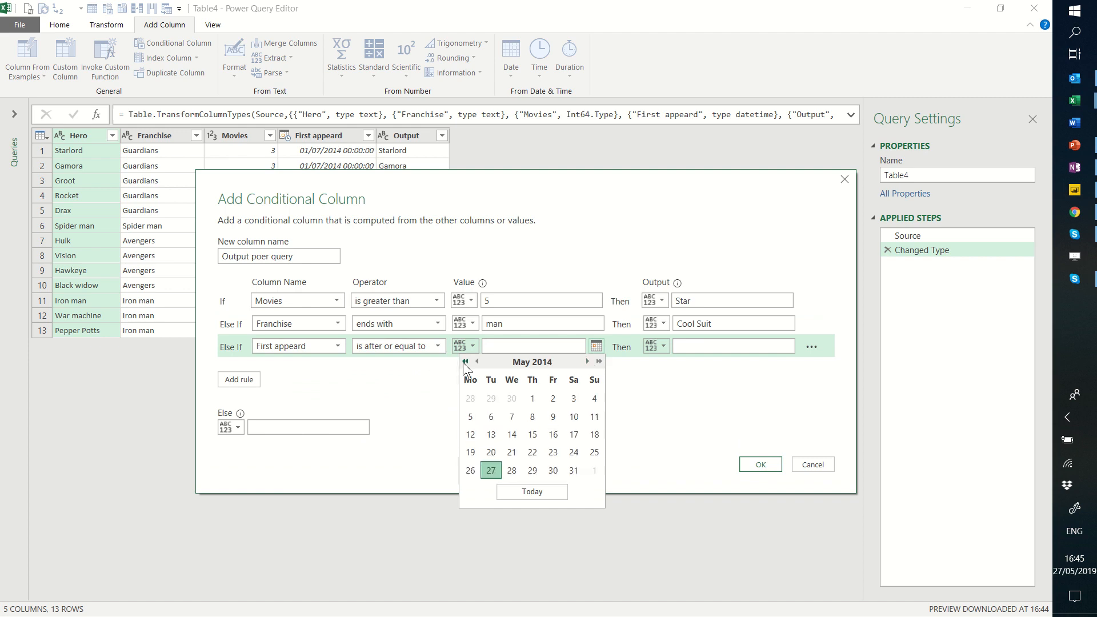
click(599, 361)
text(01/01/2016)
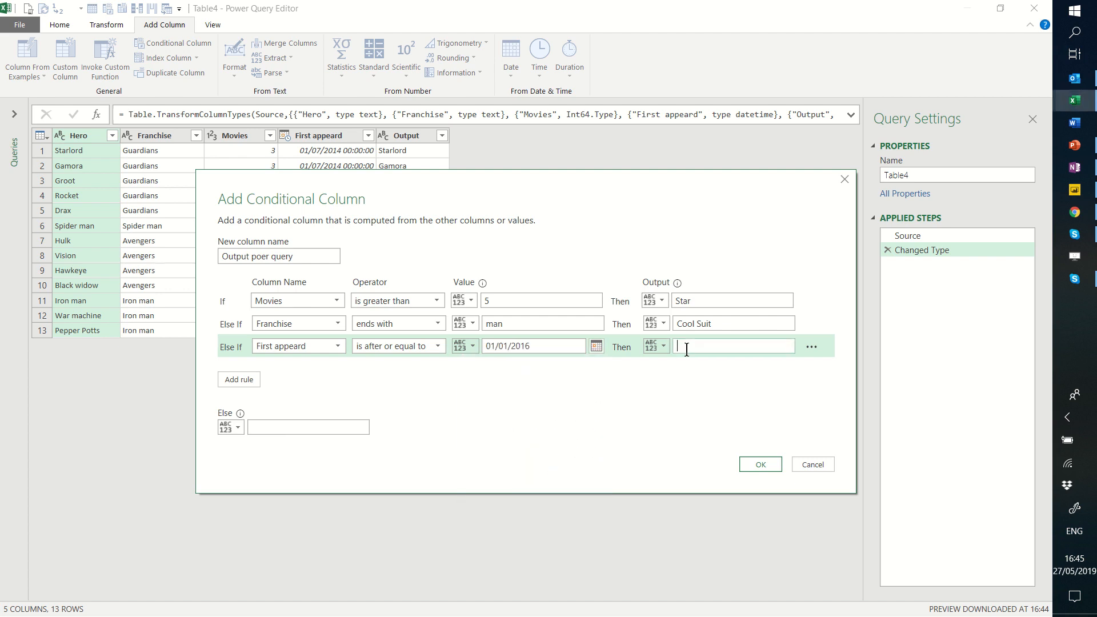
text(Recent)
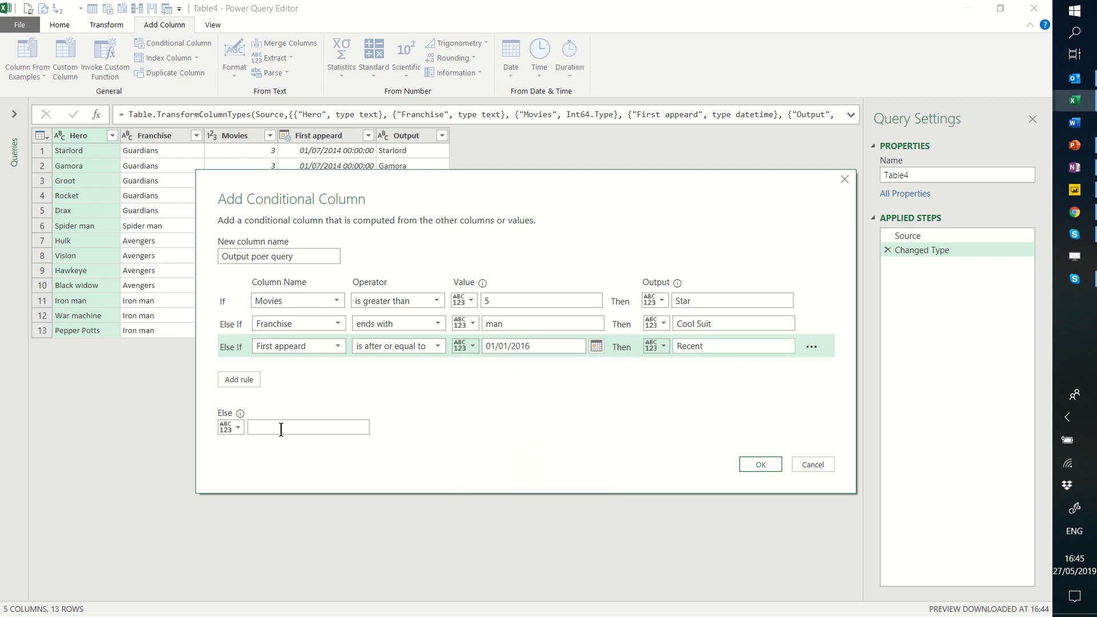
mouse_move(381, 416)
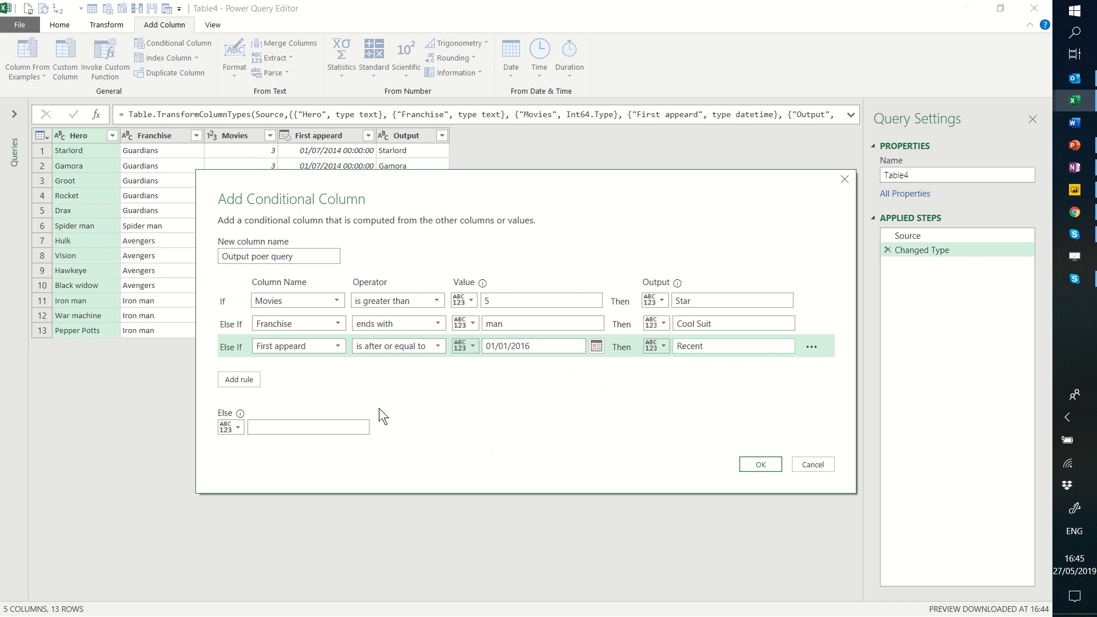
Step: Set the Else value to the Hero column and correct the name to 'Output power query'
click(656, 345)
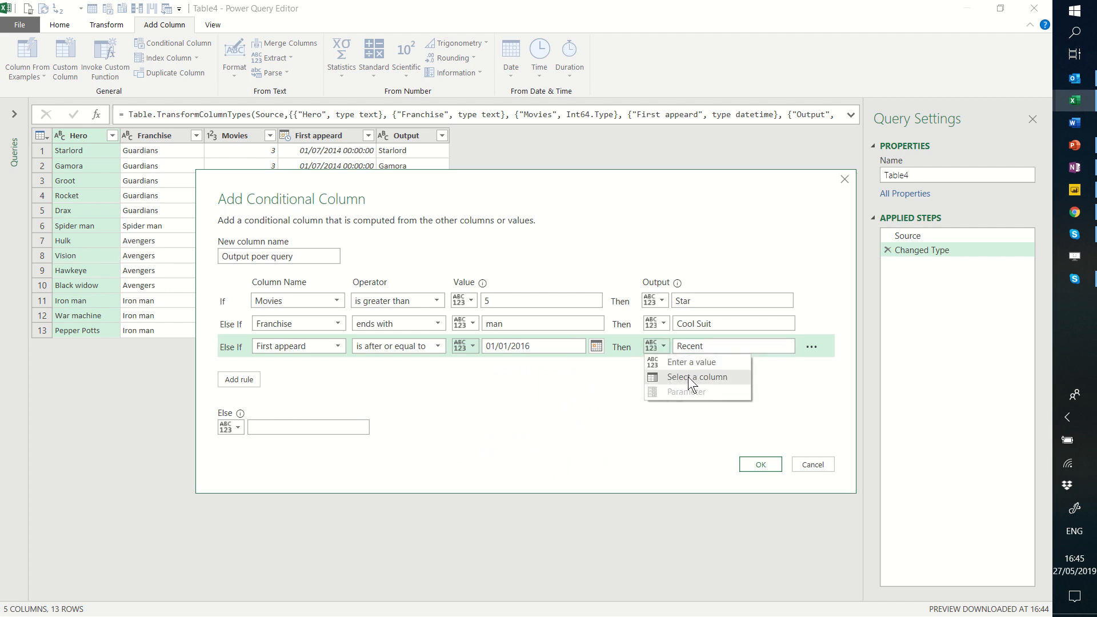
mouse_move(240, 443)
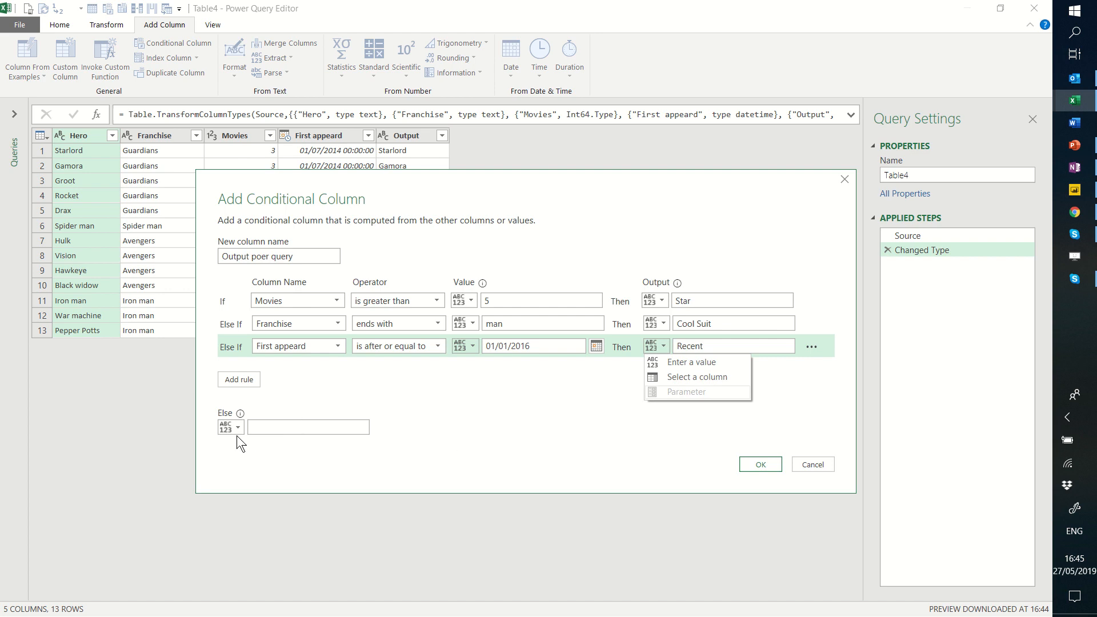
click(231, 428)
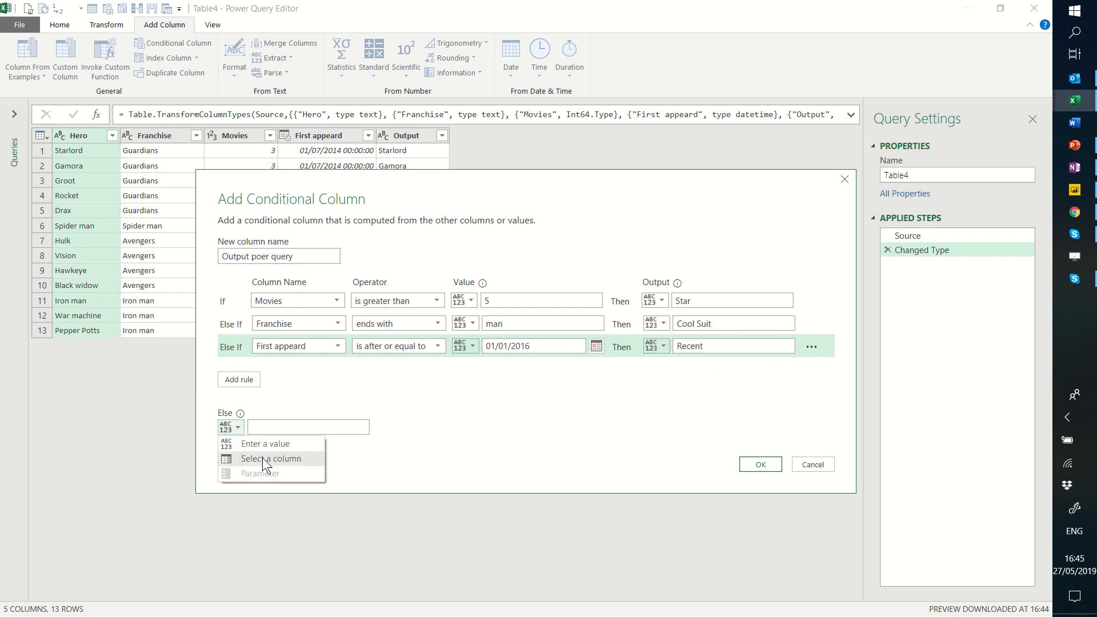
click(275, 458)
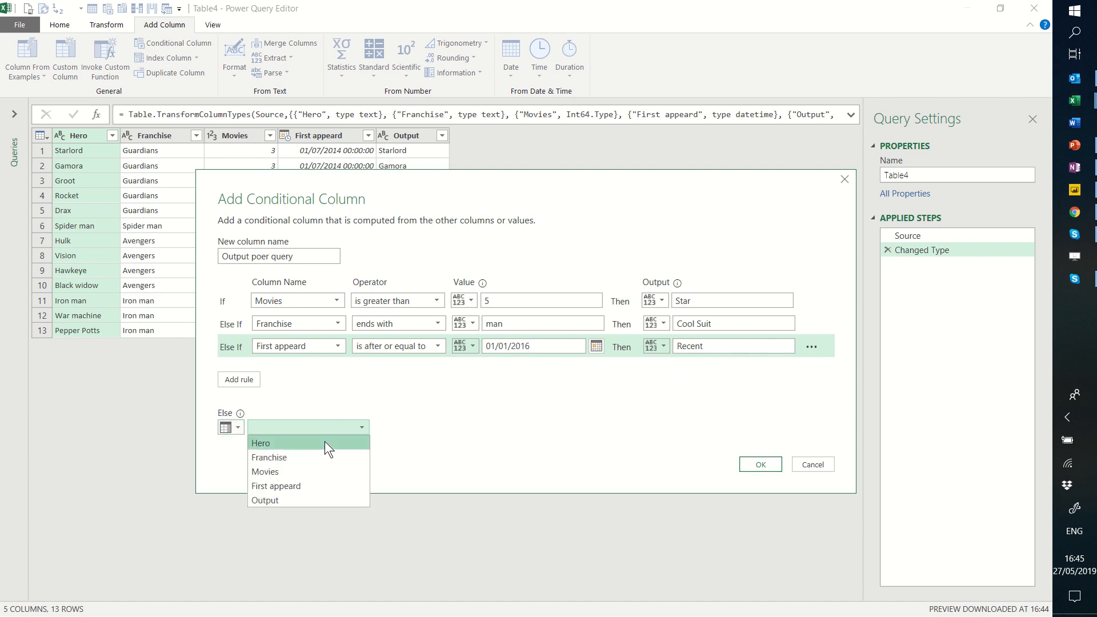
click(260, 444)
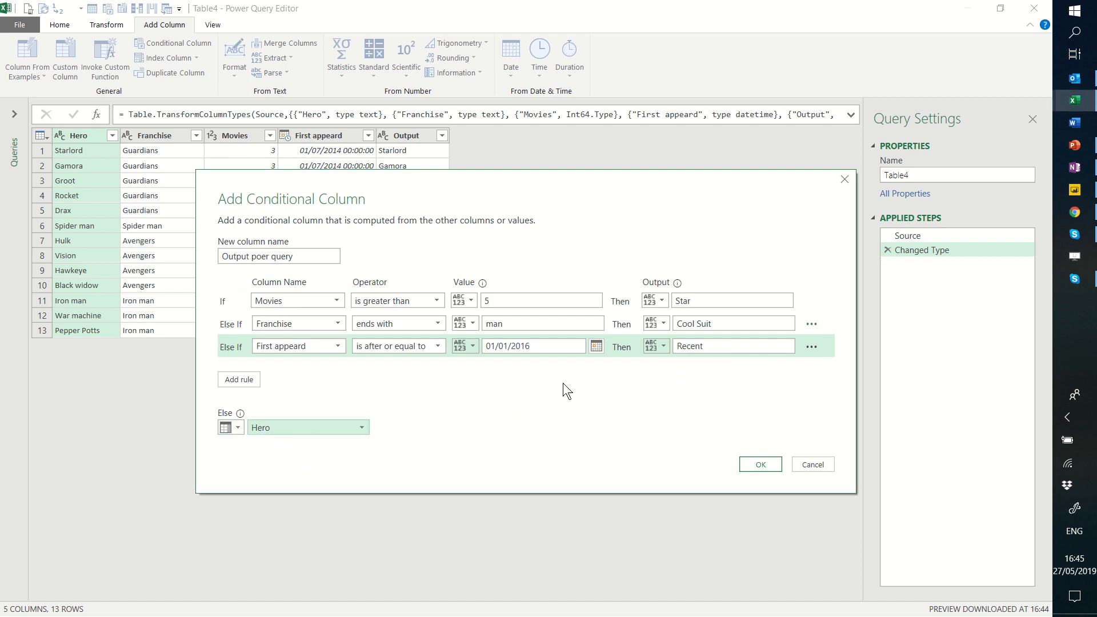
click(261, 256)
text(w)
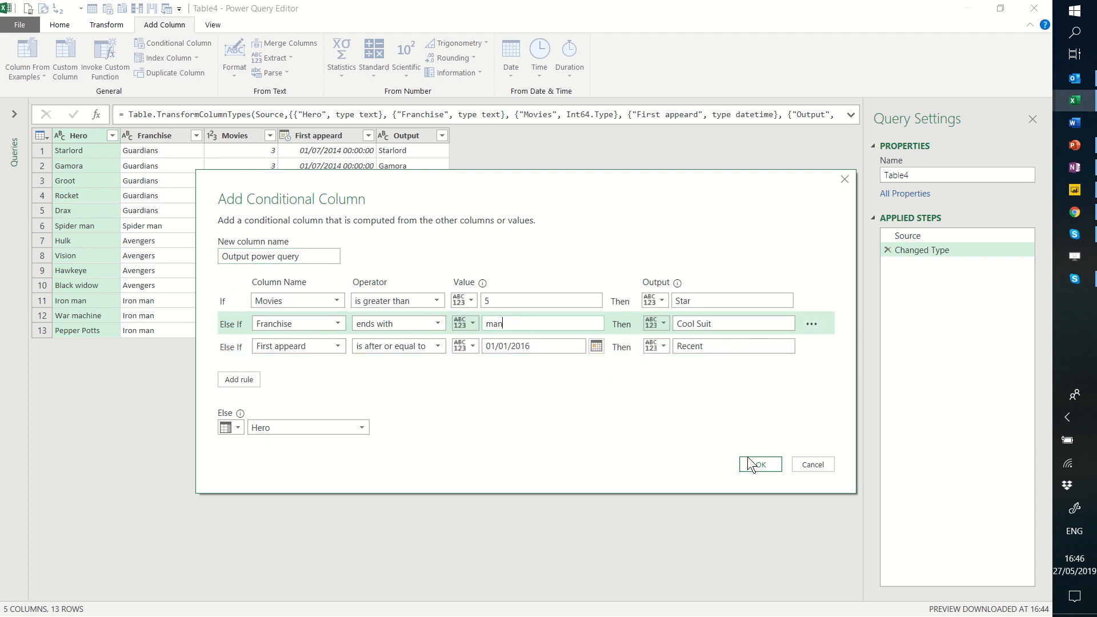
Step: Add the conditional column and check Pepper Potts' and Spider man's results
click(761, 464)
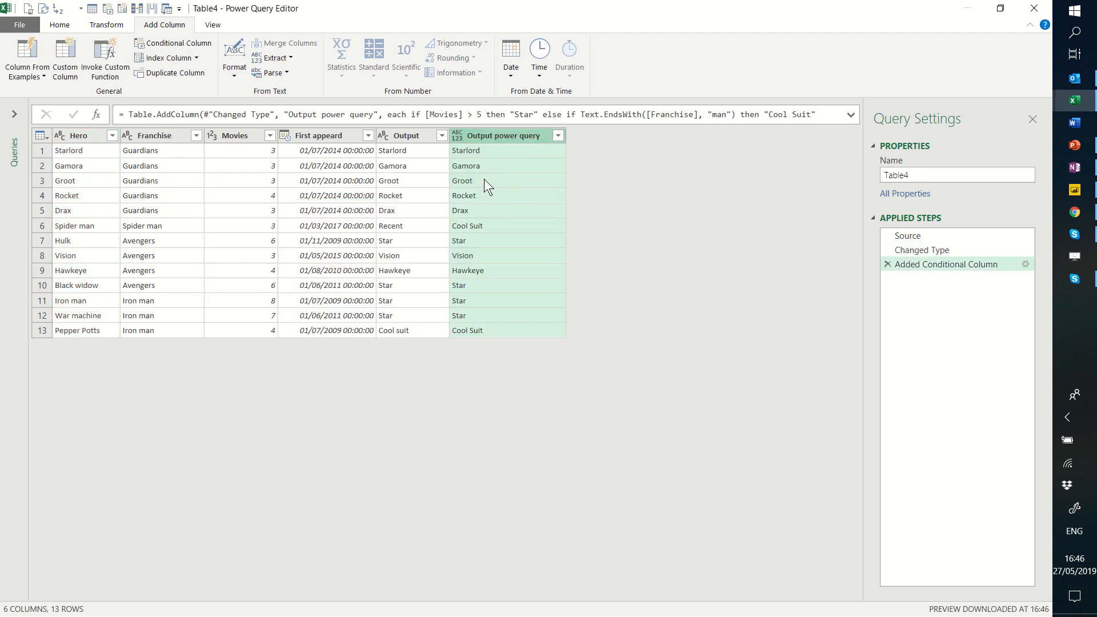
click(488, 181)
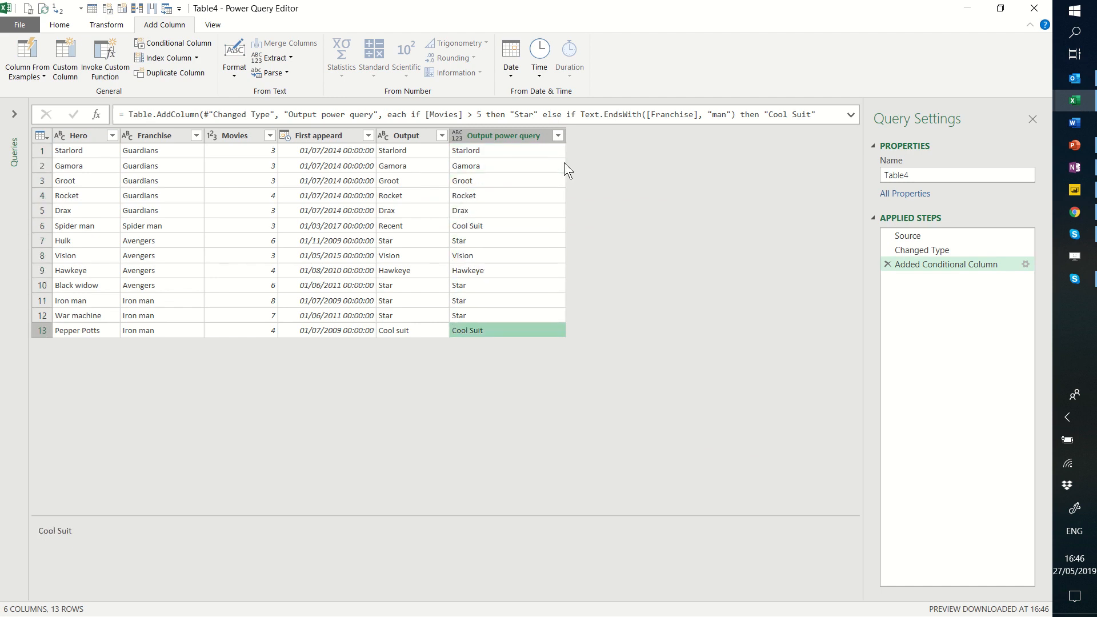
click(478, 225)
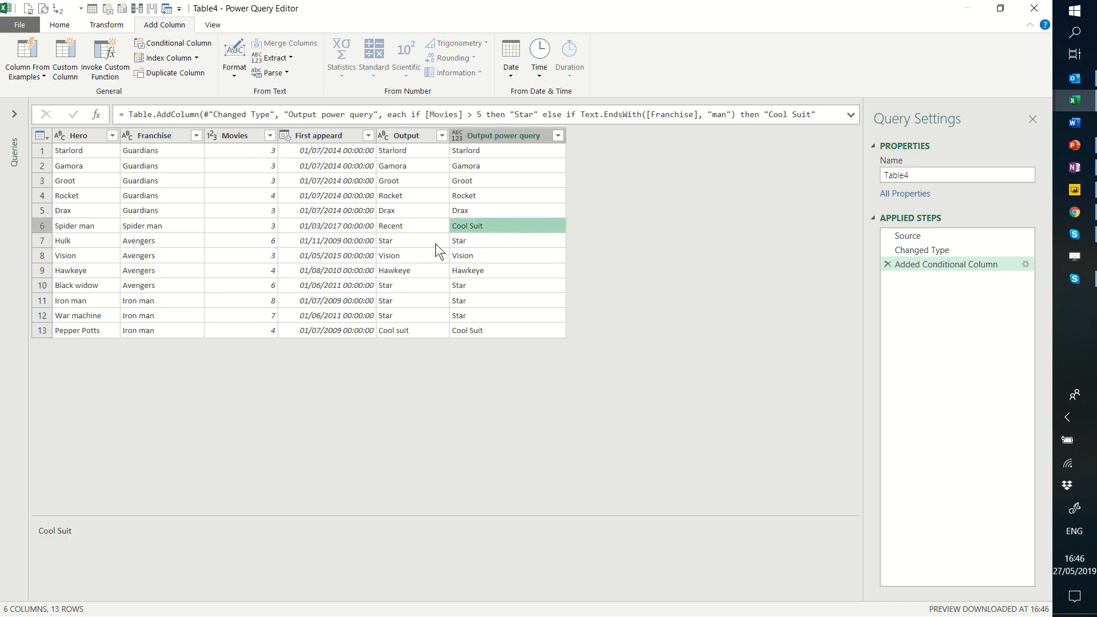
mouse_move(430, 231)
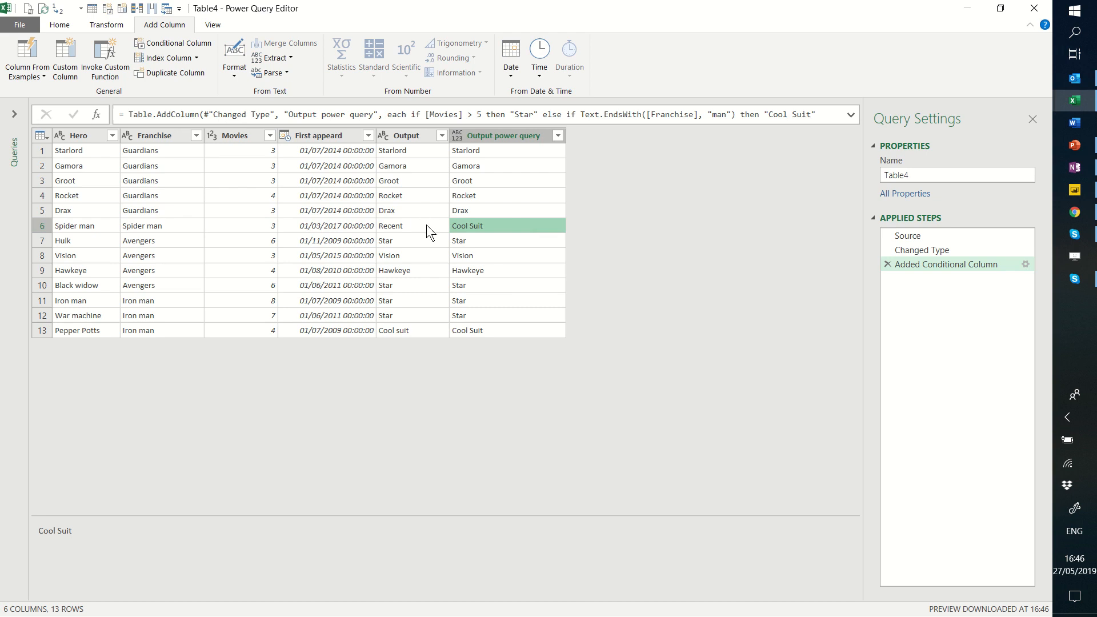
mouse_move(420, 236)
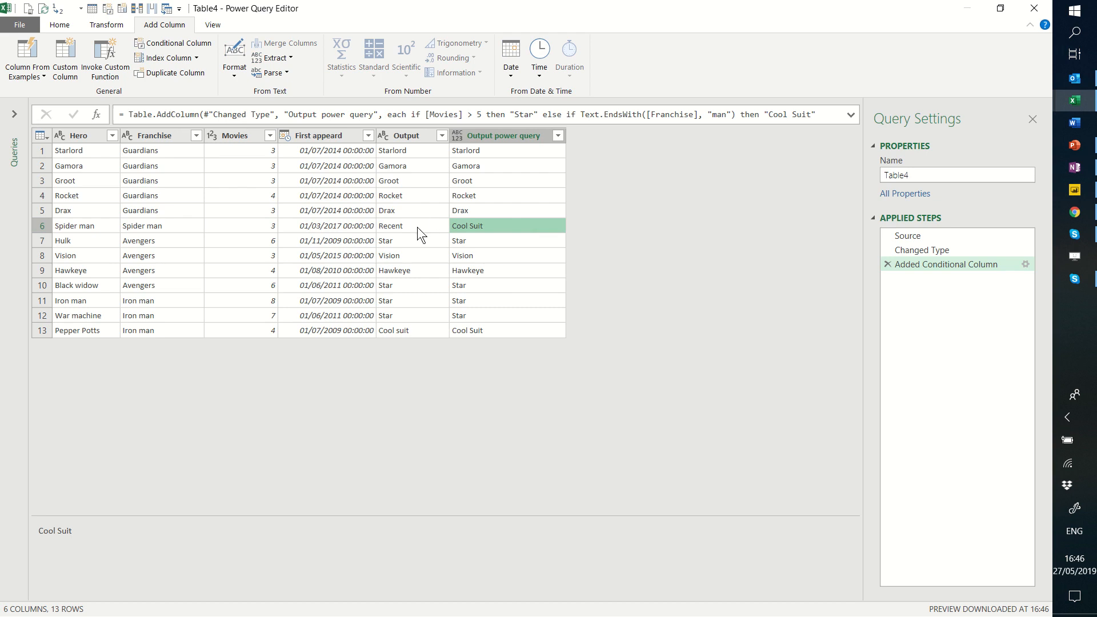
click(391, 225)
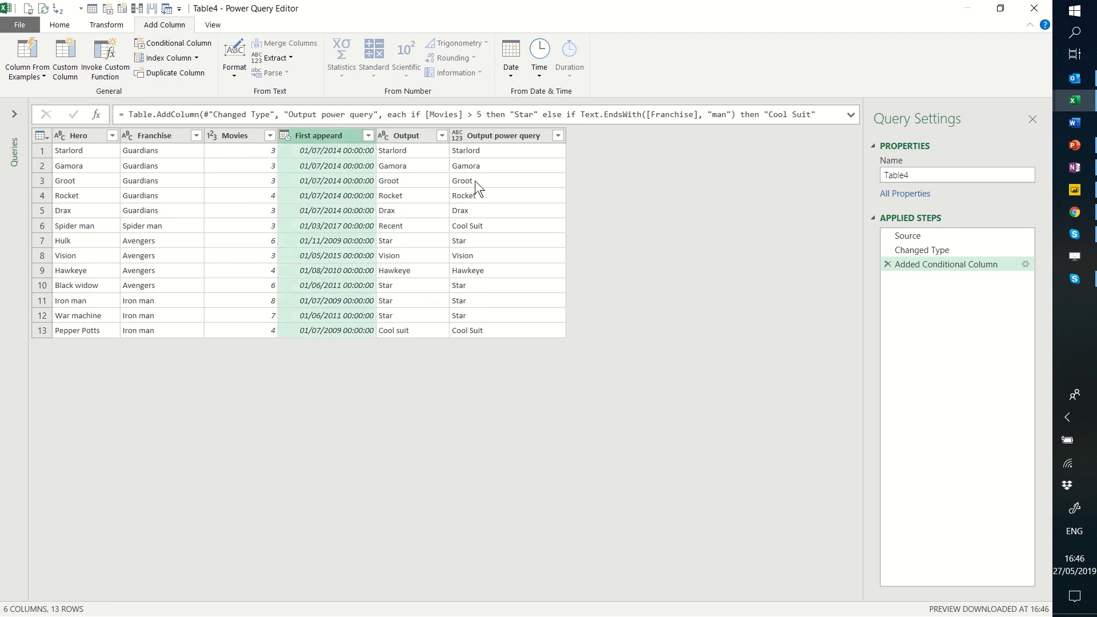
mouse_move(133, 215)
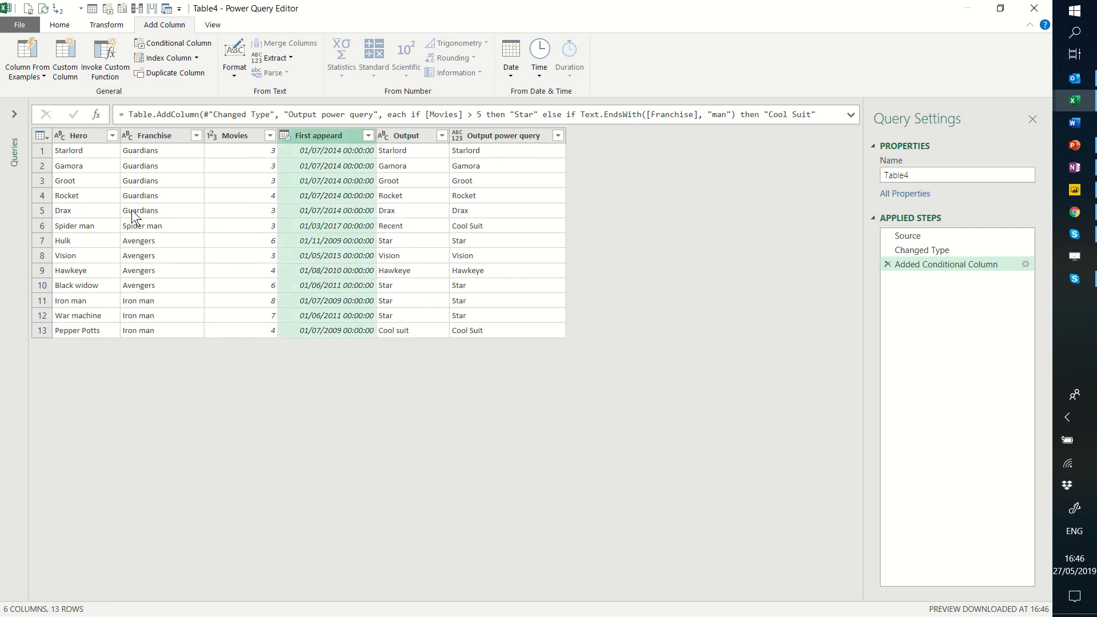
Step: Compare Spider man's Cool Suit result against his franchise, date and Excel's Recent output
click(149, 226)
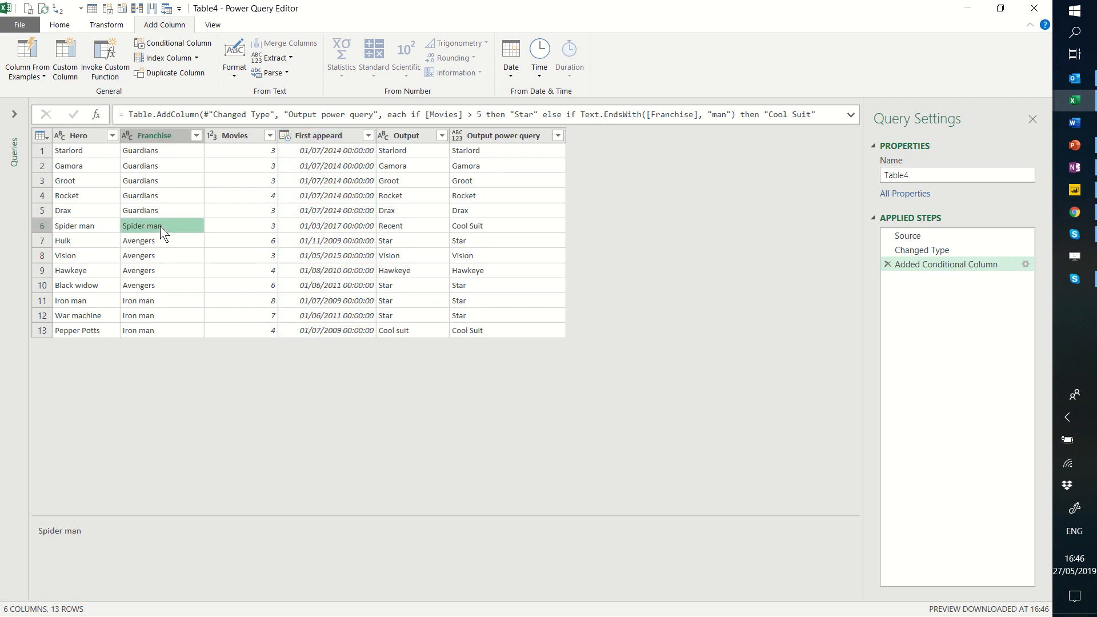
click(489, 225)
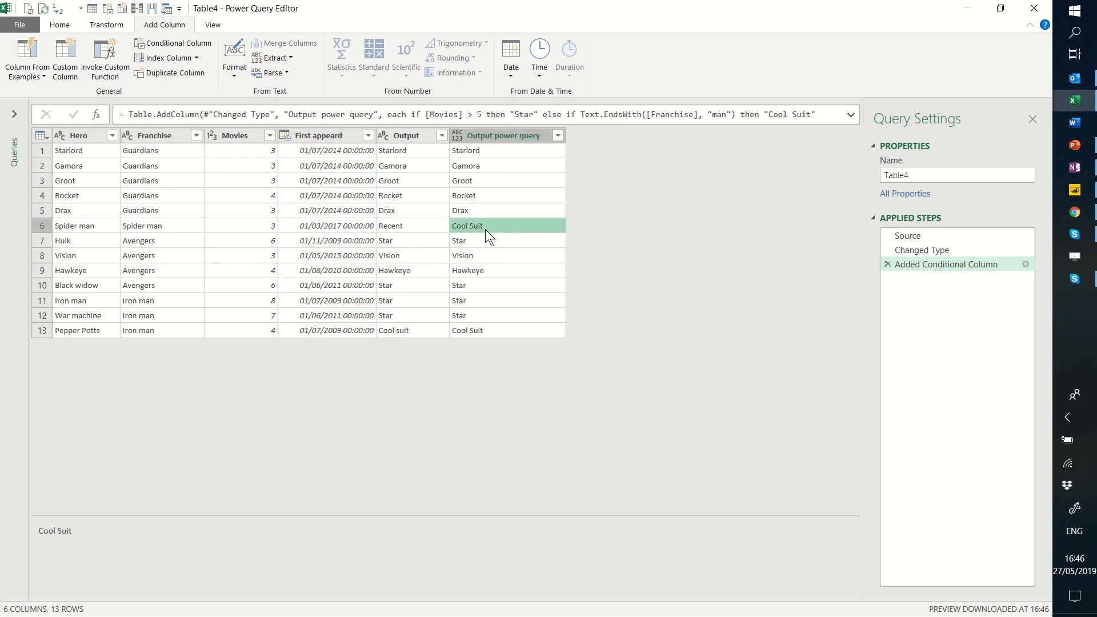
mouse_move(44, 231)
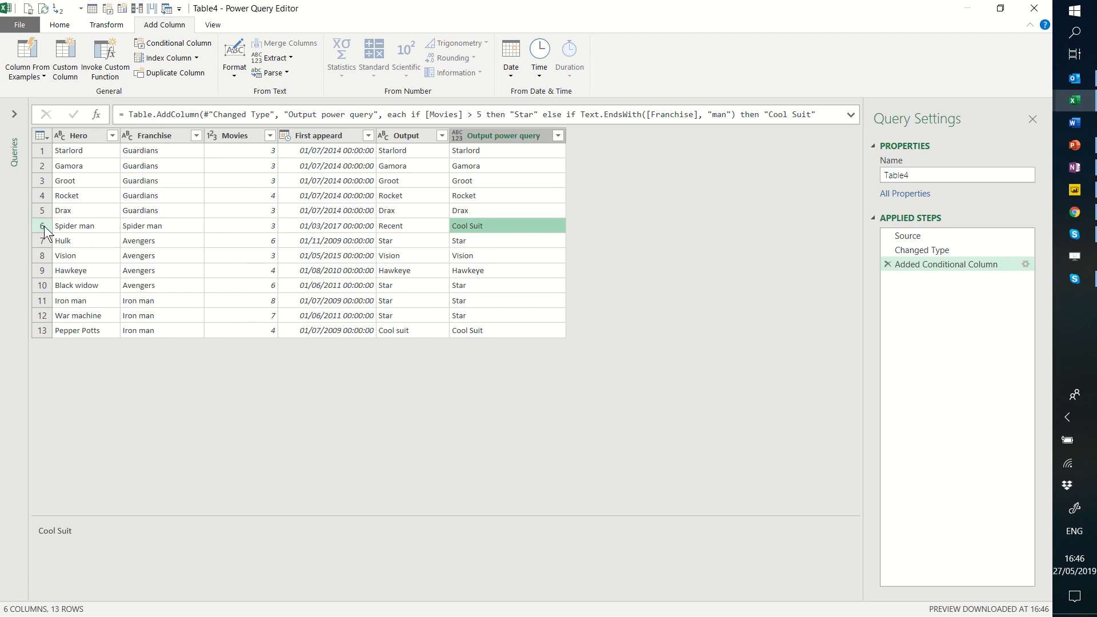
click(41, 226)
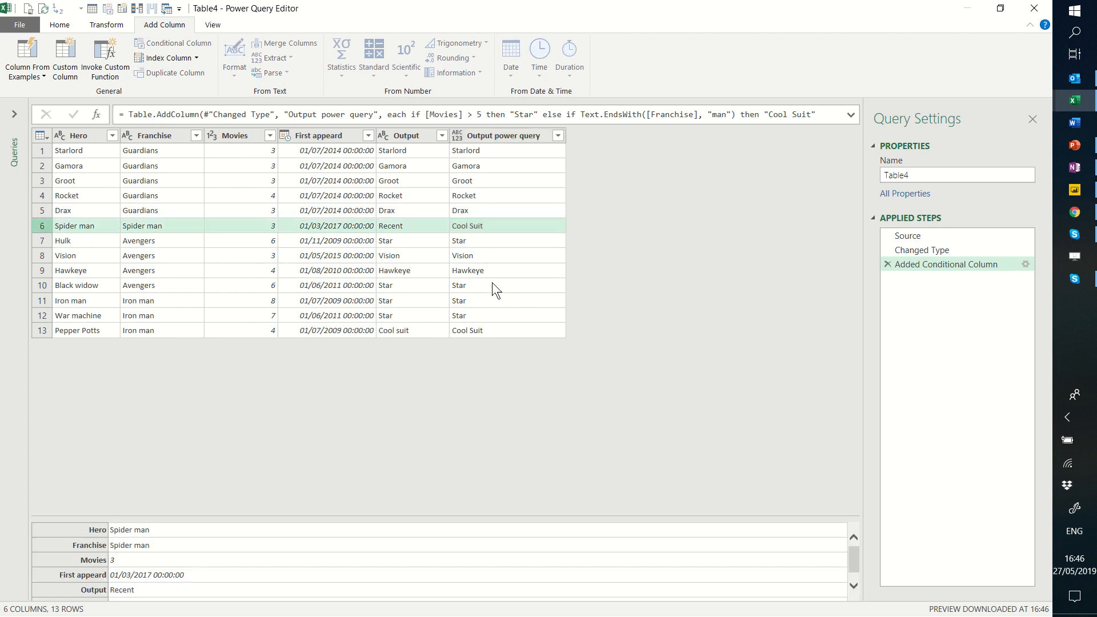
mouse_move(551, 225)
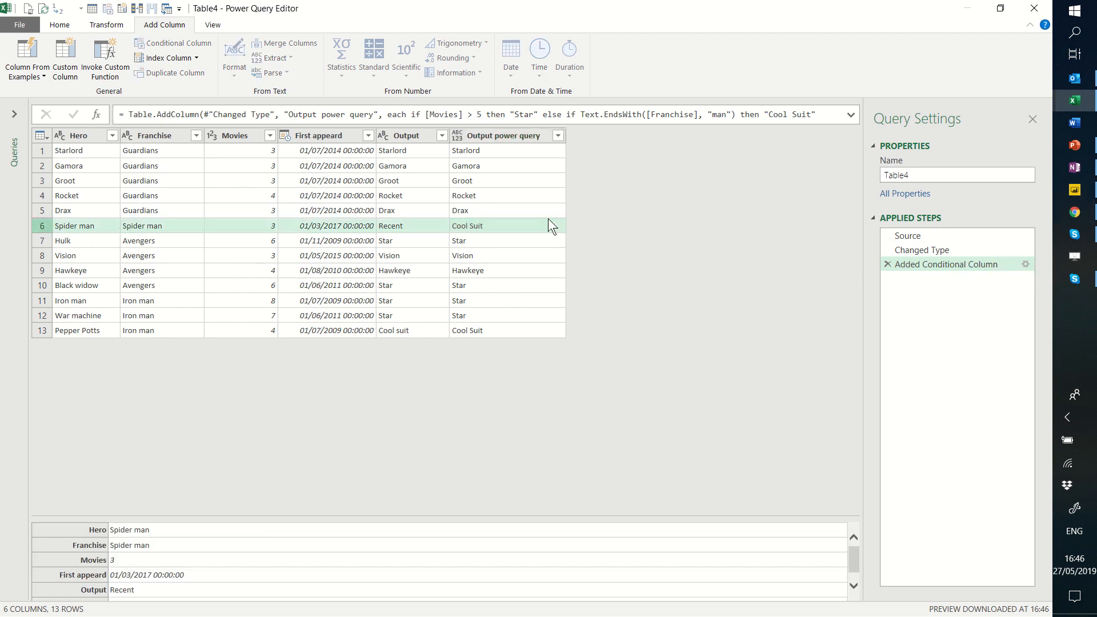
click(503, 135)
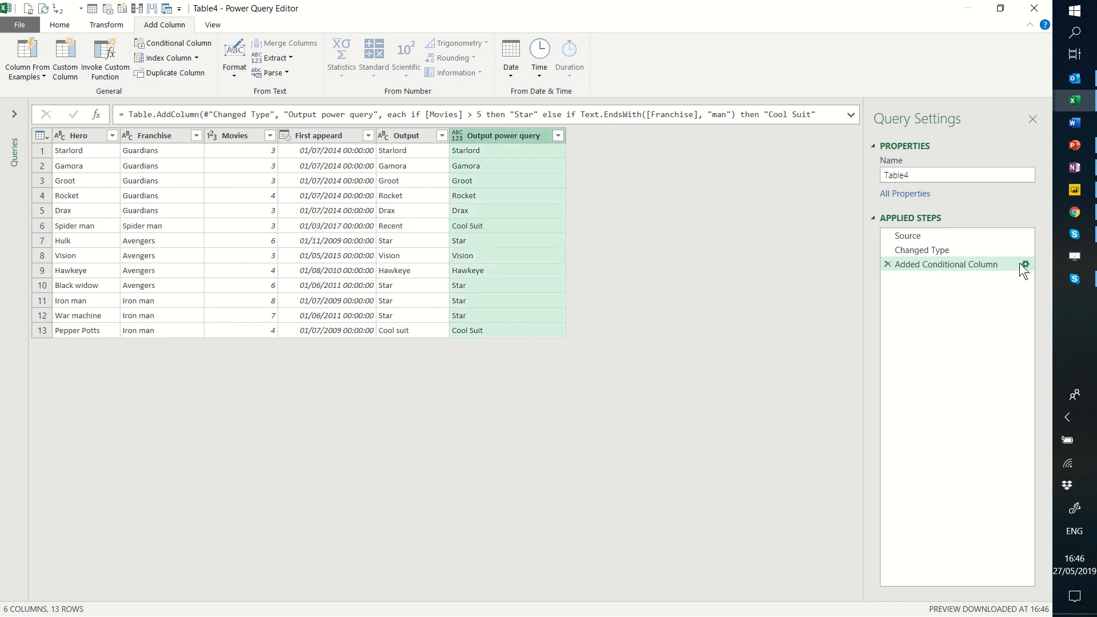
mouse_move(1029, 272)
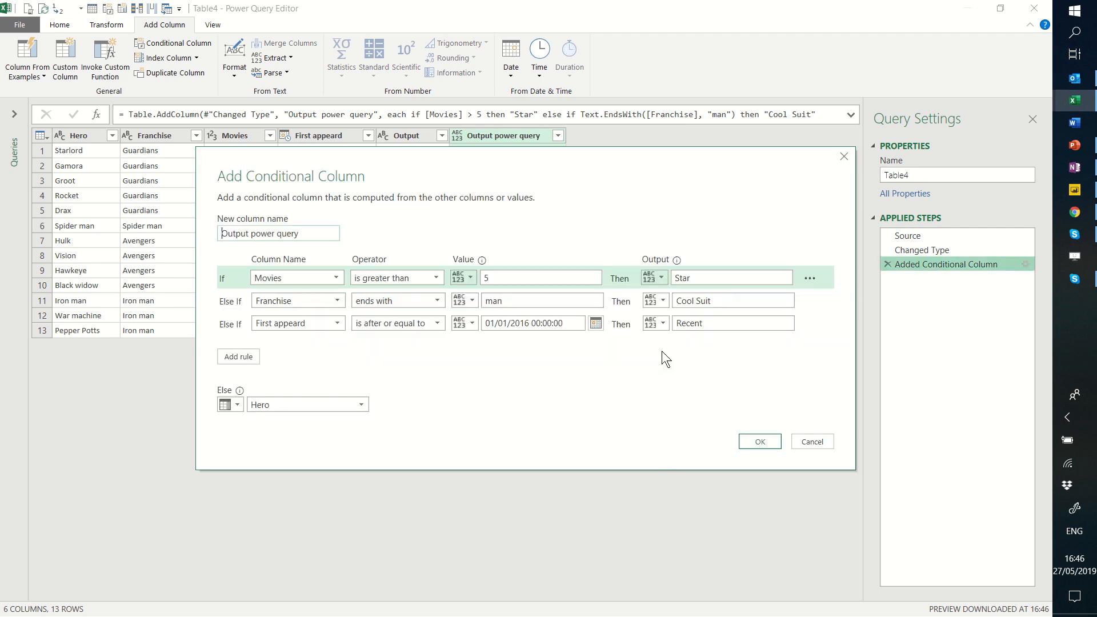
mouse_move(850, 321)
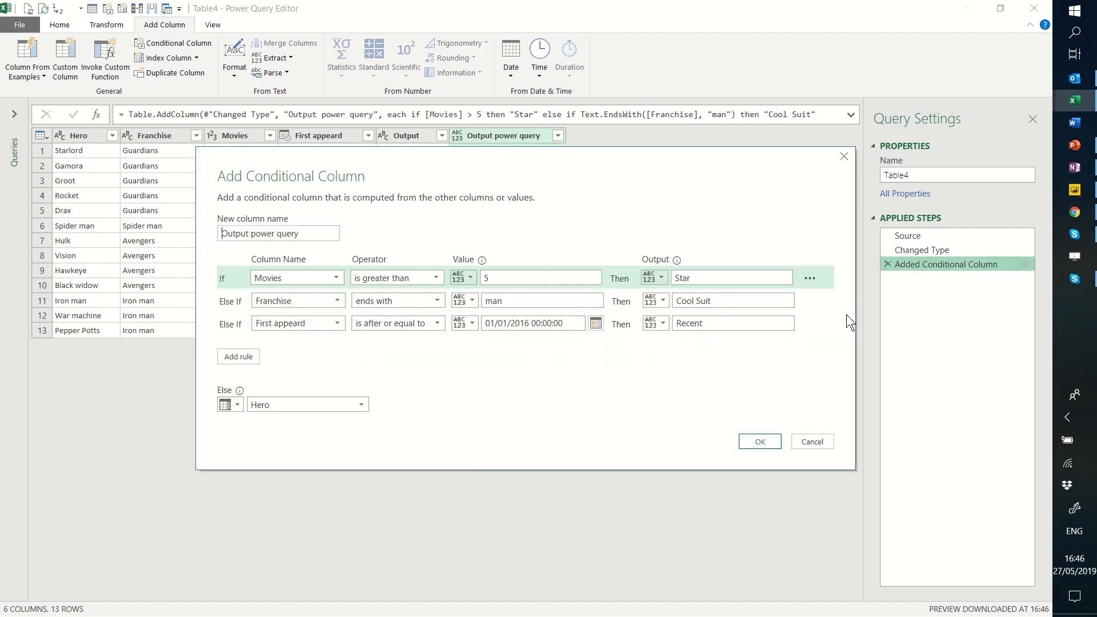
Step: Move the First appeard date rule above the Franchise rule so Spider man shows Recent
click(810, 322)
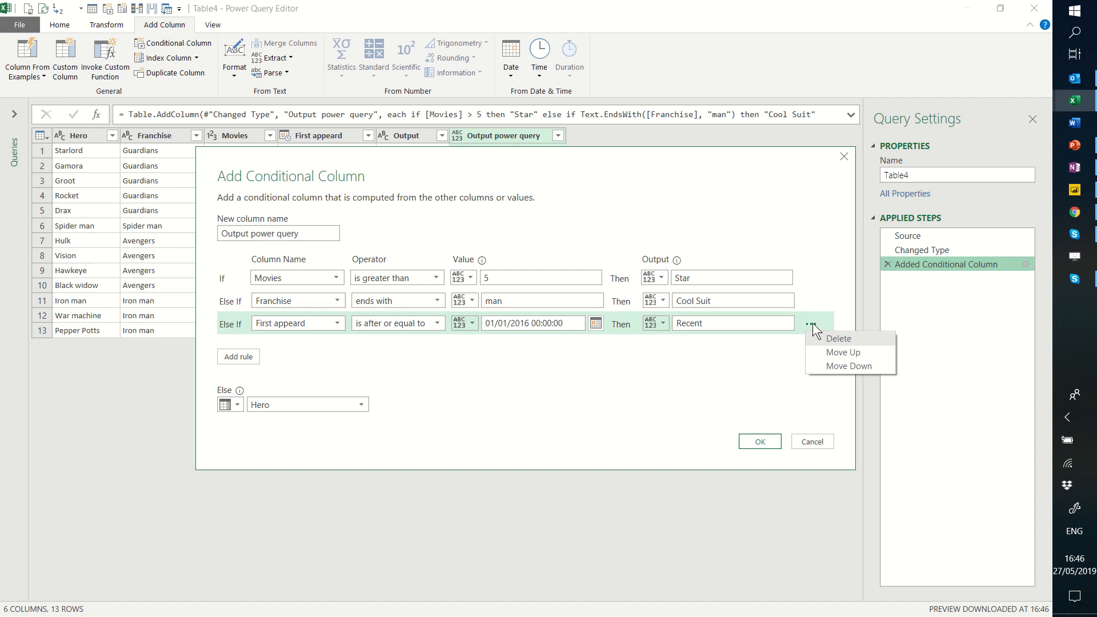
click(844, 352)
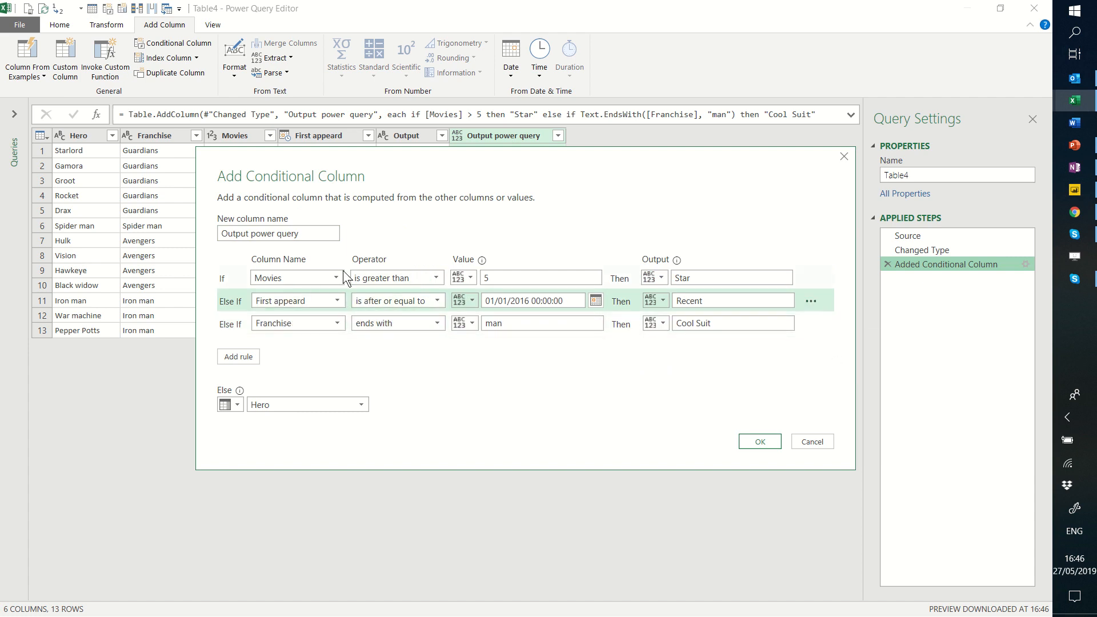
mouse_move(760, 441)
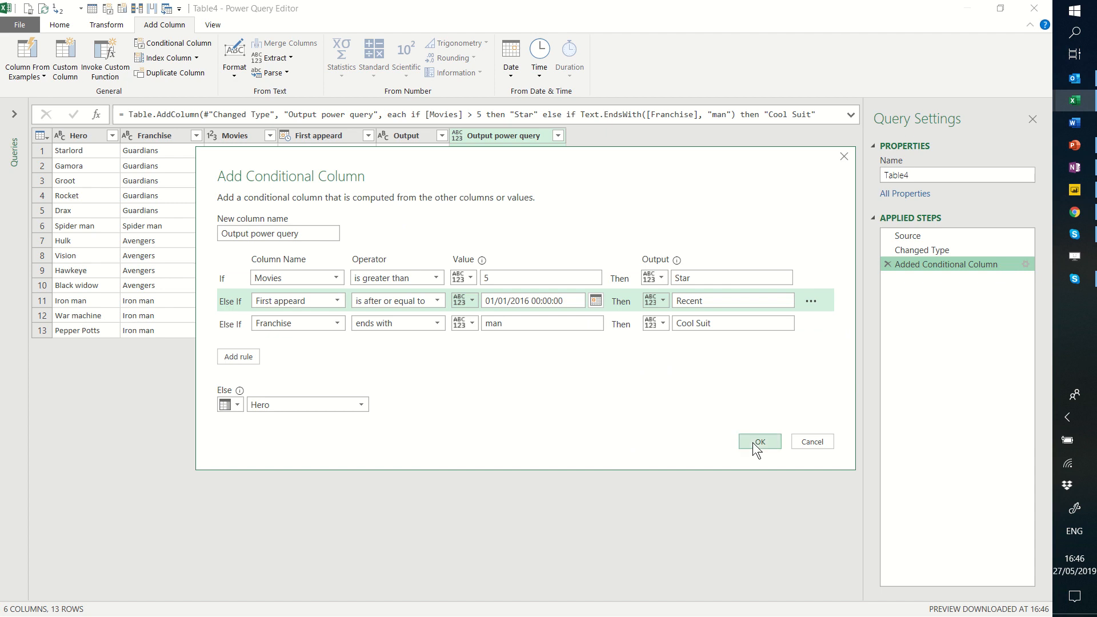
click(759, 441)
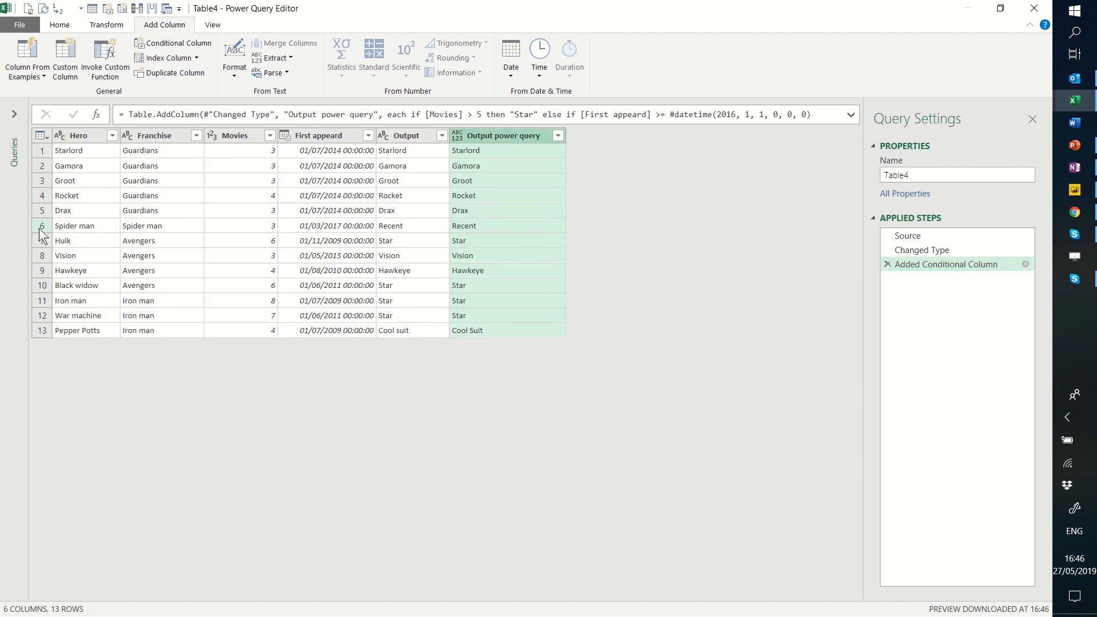
Step: Confirm Spider man's row shows Recent, then reach the Close & Load choices on Home
click(42, 225)
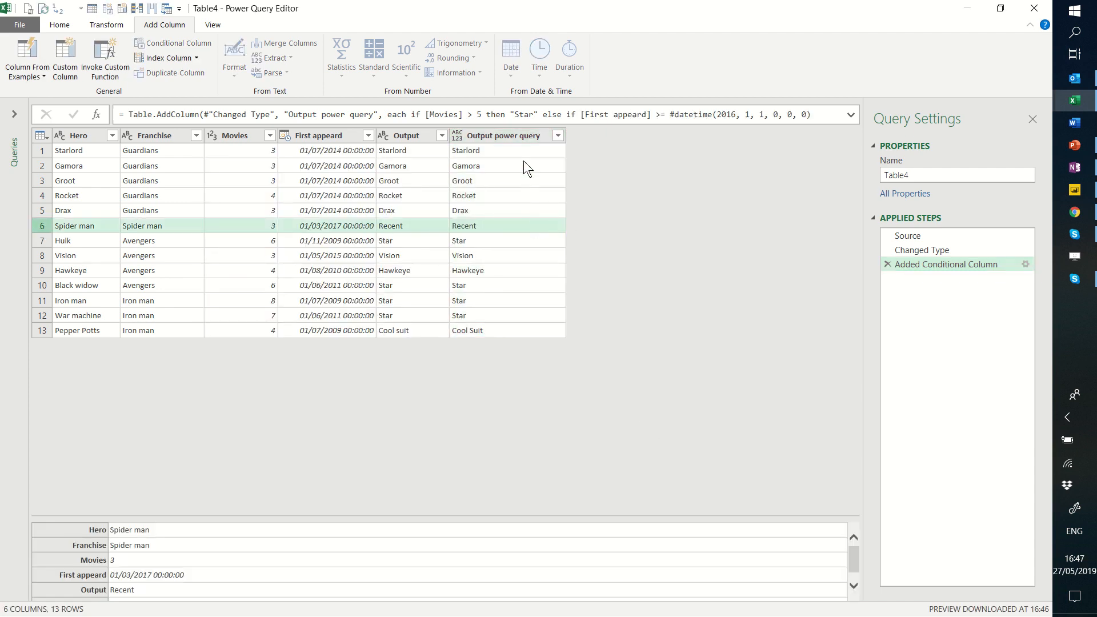
click(503, 135)
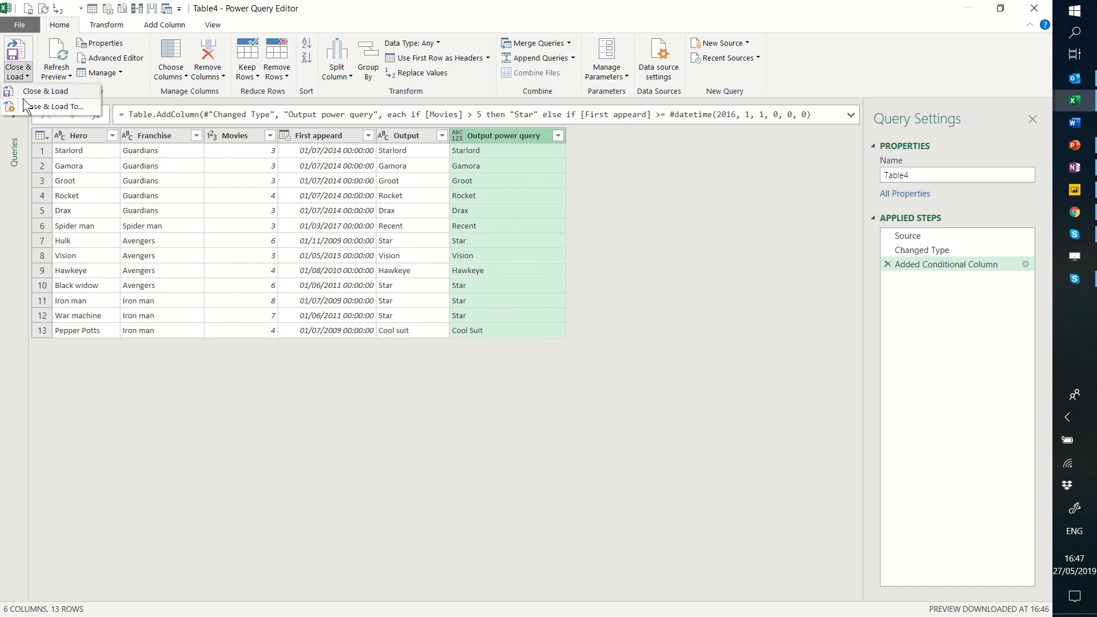
Step: Load the query as a 13-row table to the existing worksheet at H27 beside the input table
click(47, 91)
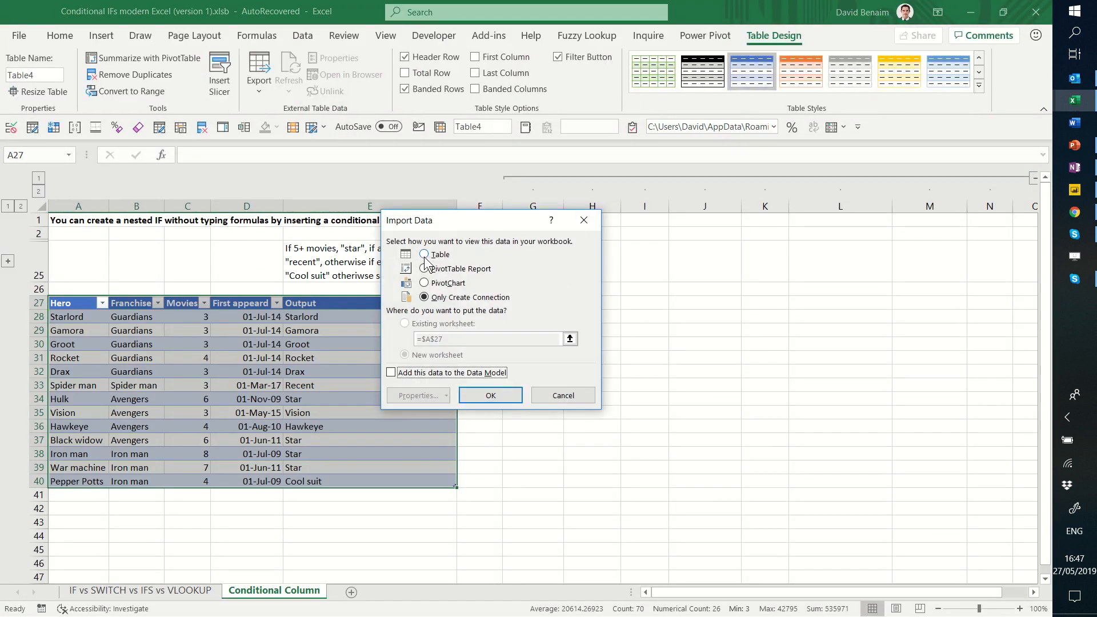
click(423, 254)
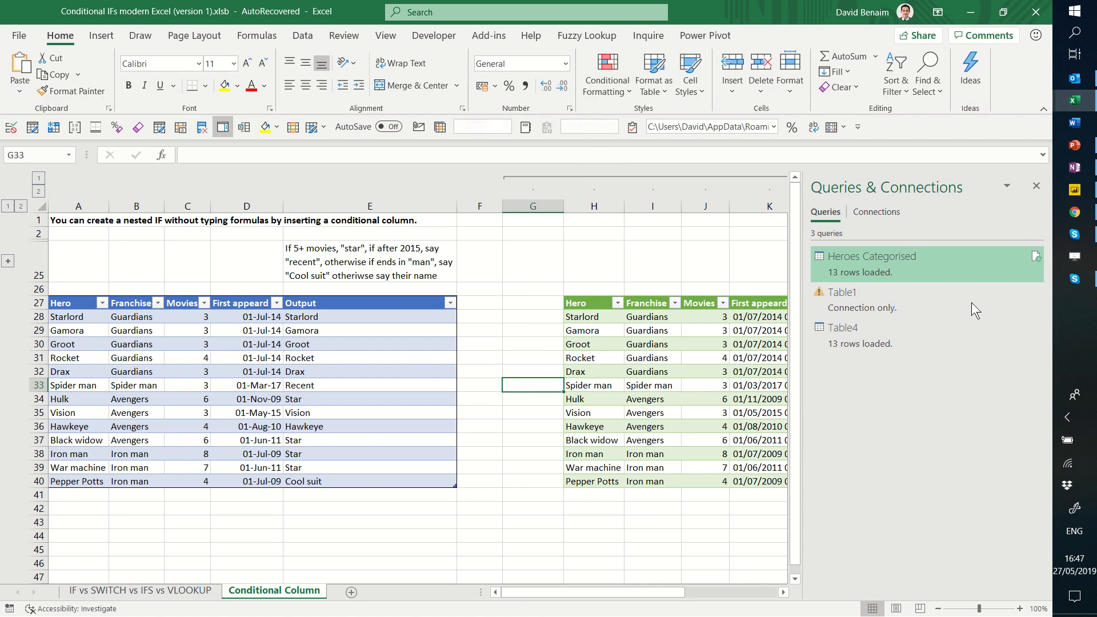
mouse_move(1035, 185)
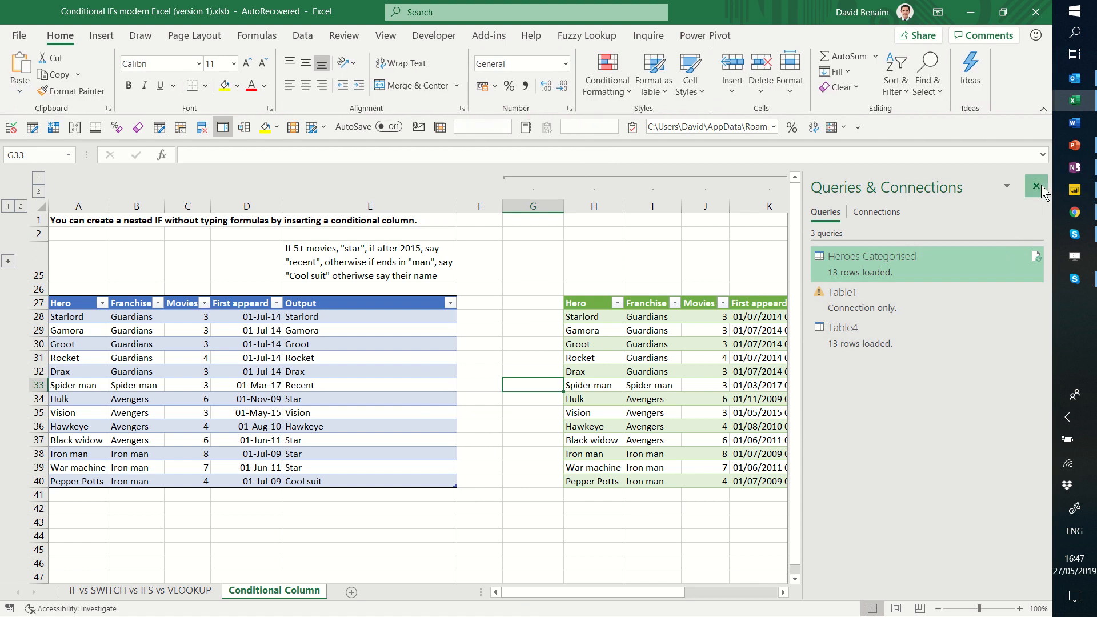
Step: Close the Queries & Connections pane and inspect Black widow and War machine values in both tables
click(1037, 185)
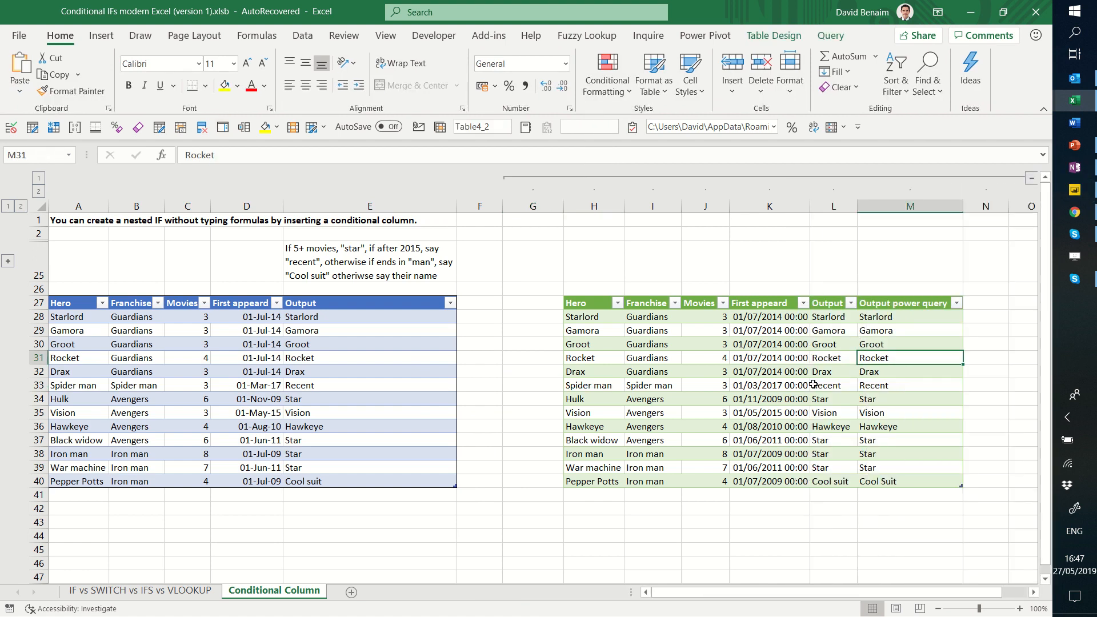
click(592, 440)
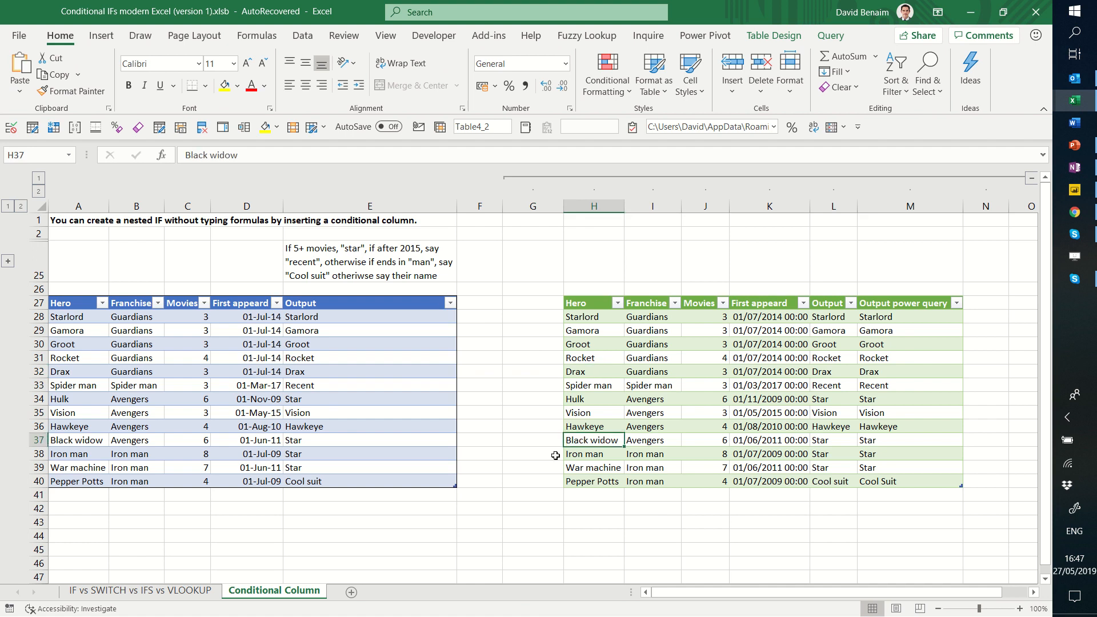
mouse_move(227, 503)
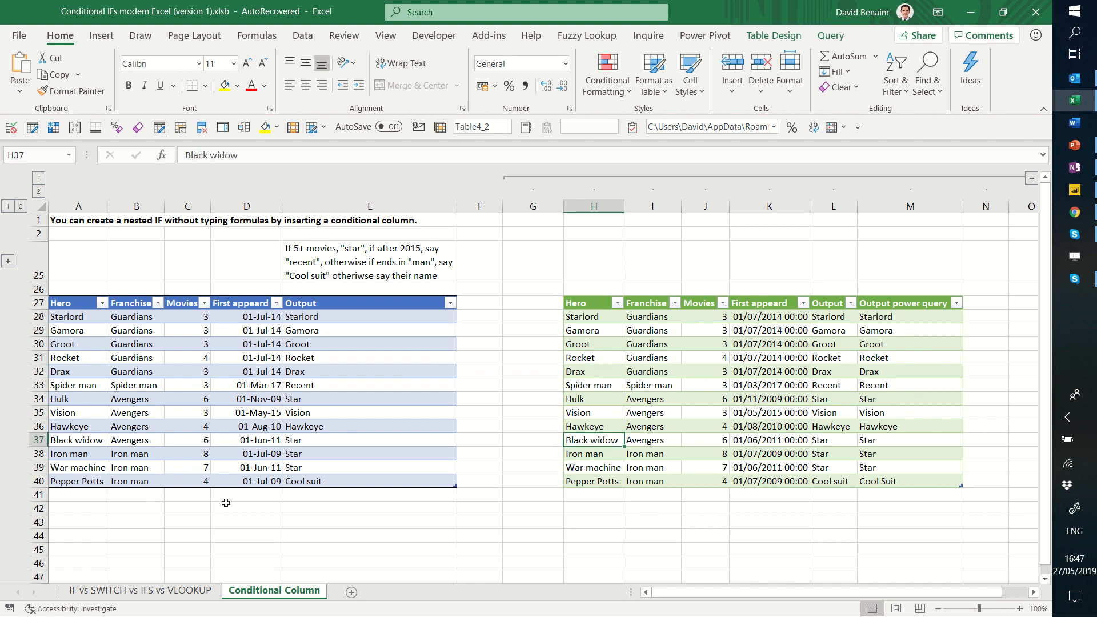
click(73, 495)
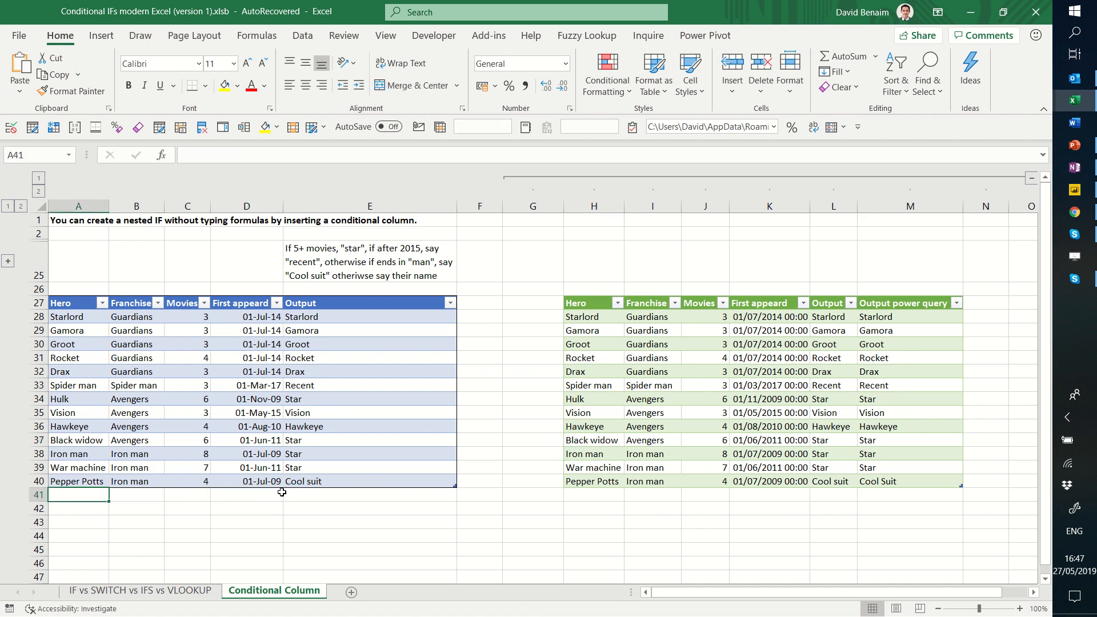
click(185, 481)
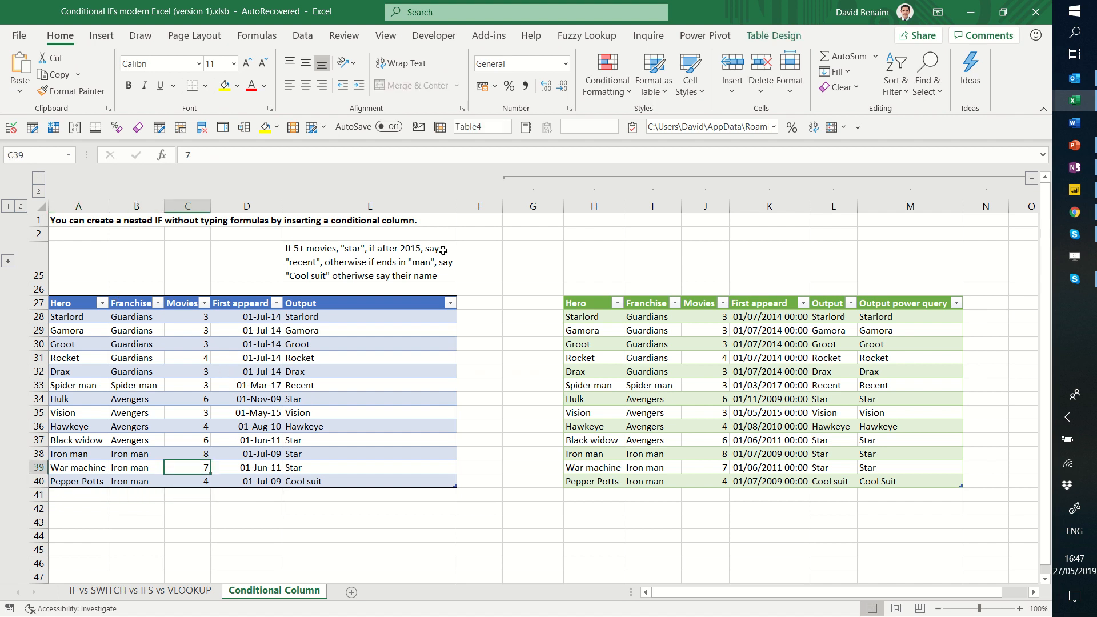
mouse_move(736, 337)
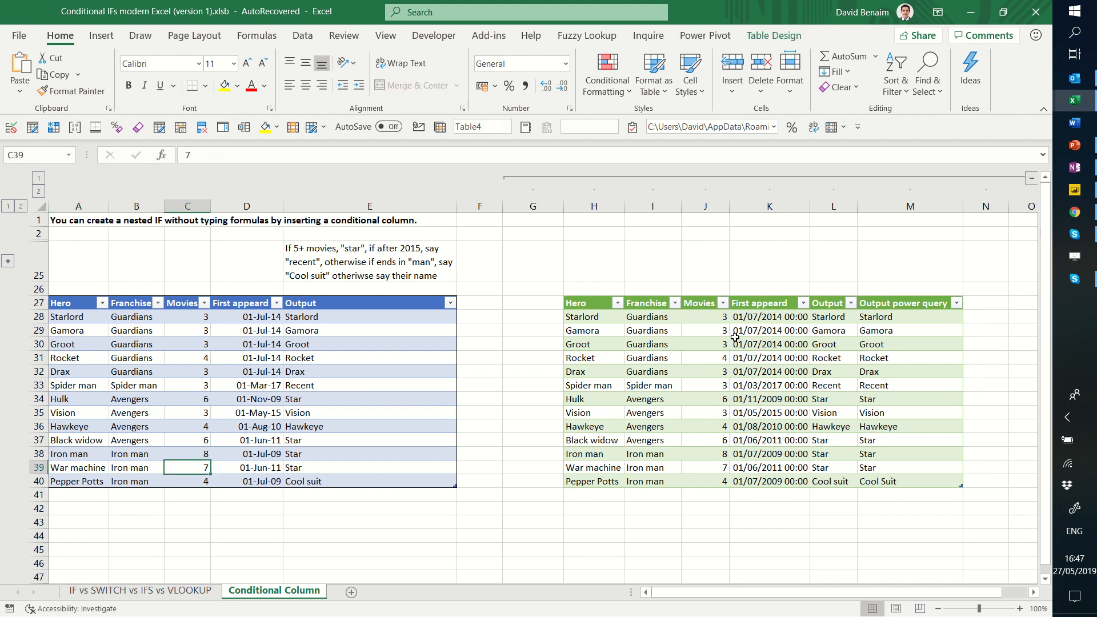
mouse_move(798, 383)
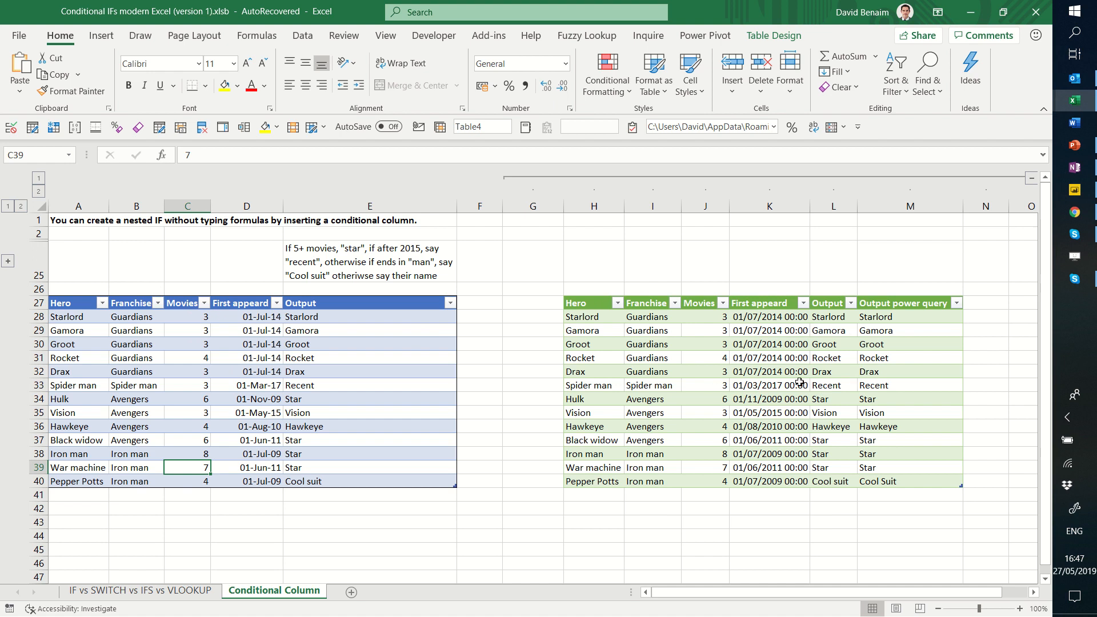
Step: Compare Rocket's nested IF formula and Hulk's date in the loaded query table, ending on the empty row
click(369, 358)
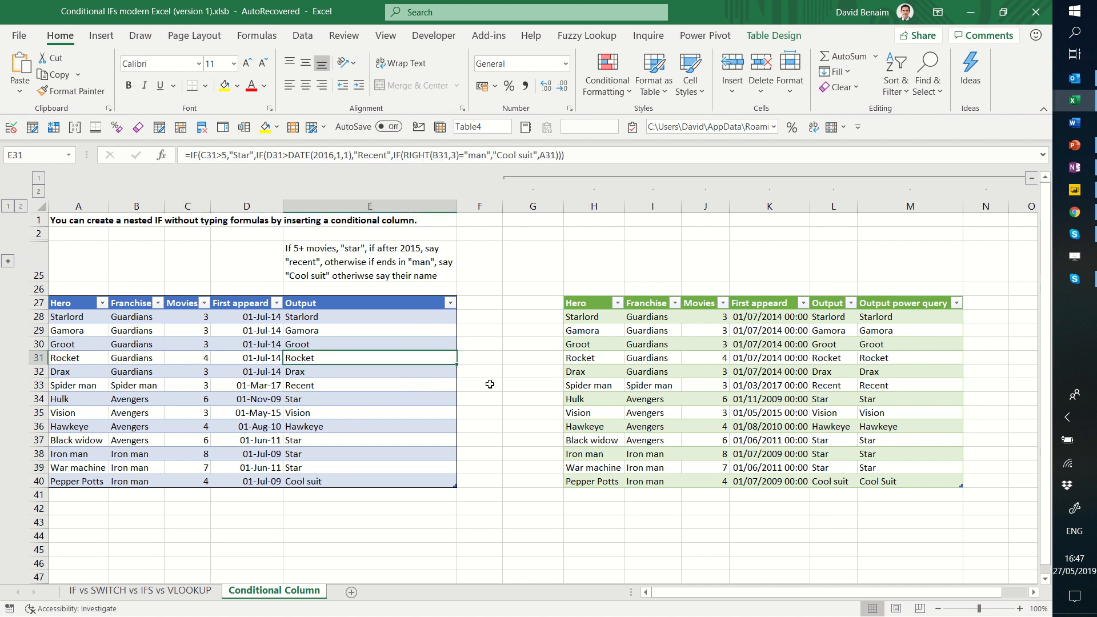
click(769, 399)
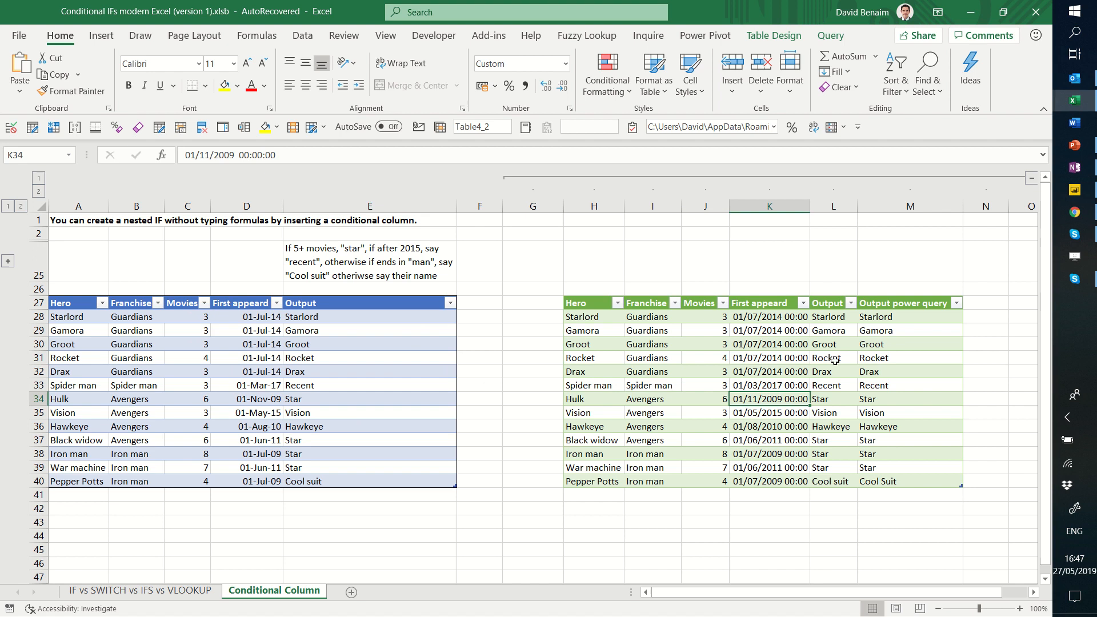
click(73, 495)
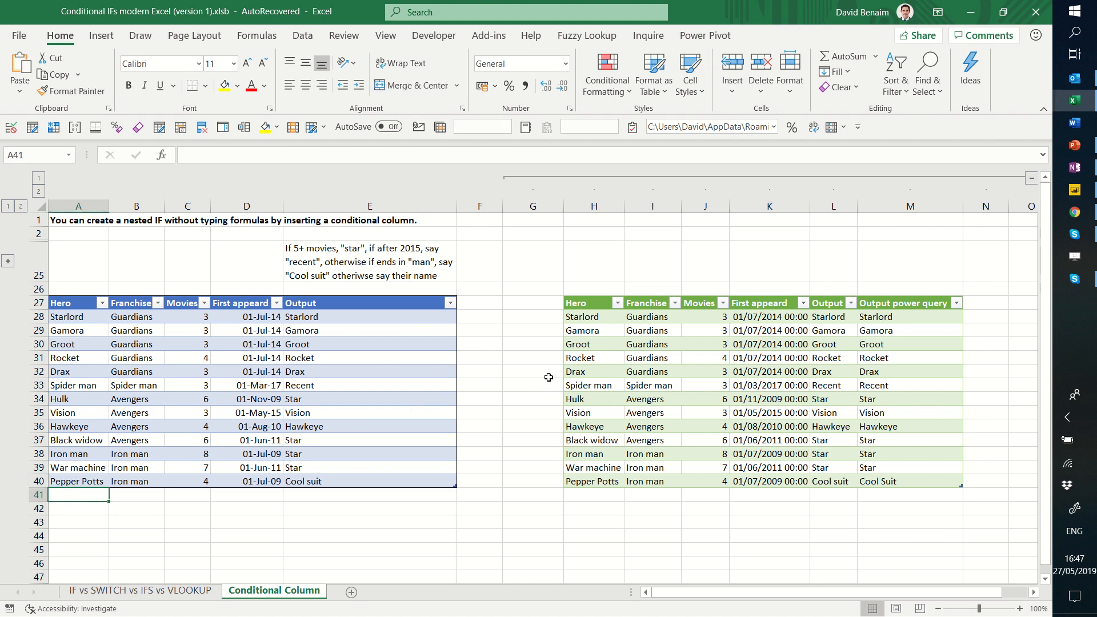
Step: Add a Thor row (Franchise Thor, 7 movies, 1/6/2010) to the input table, giving Output Star
text(Thor)
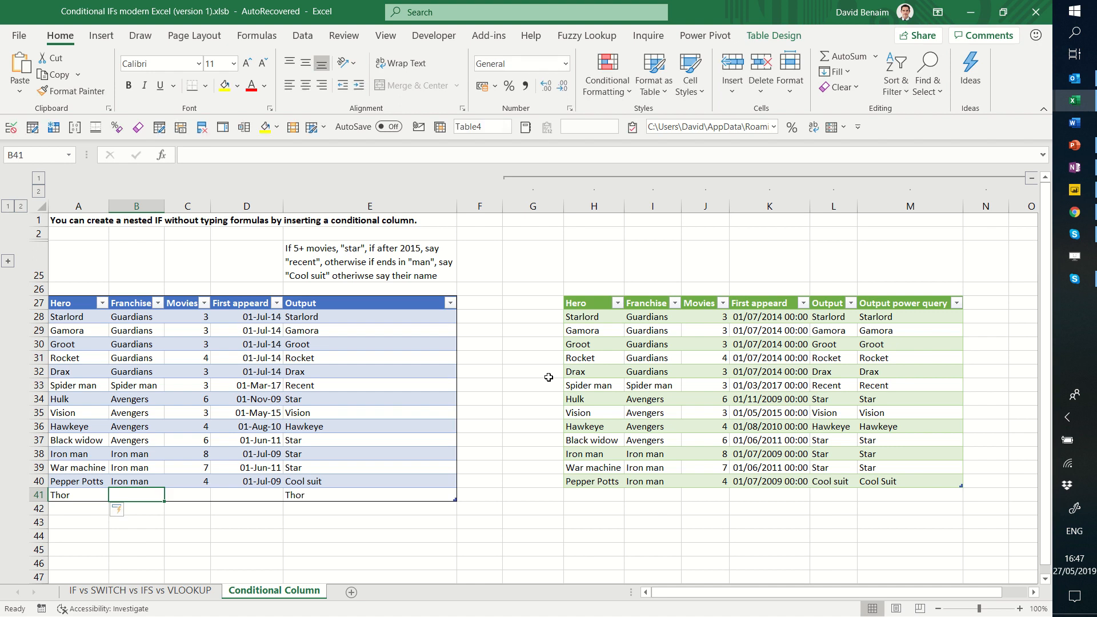
text(Thor)
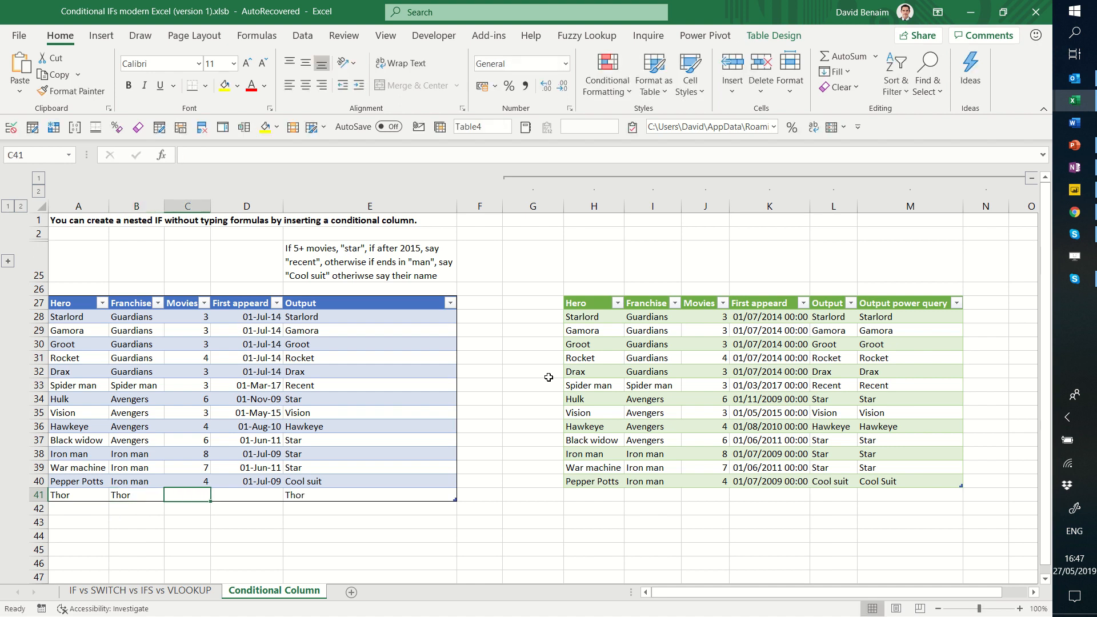
text(7)
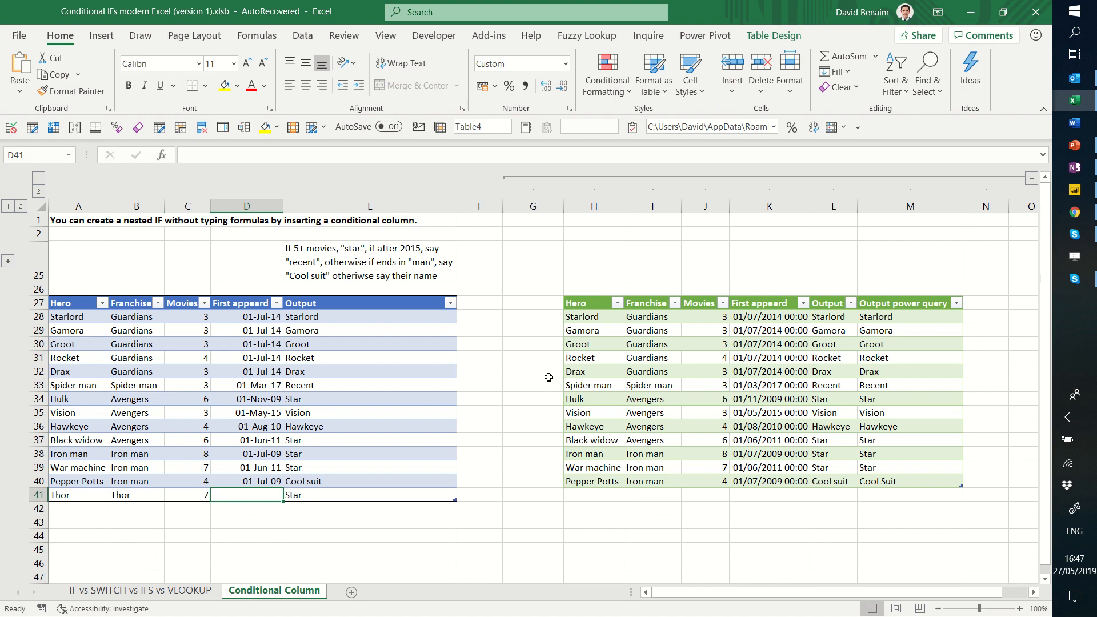
text(1/6)
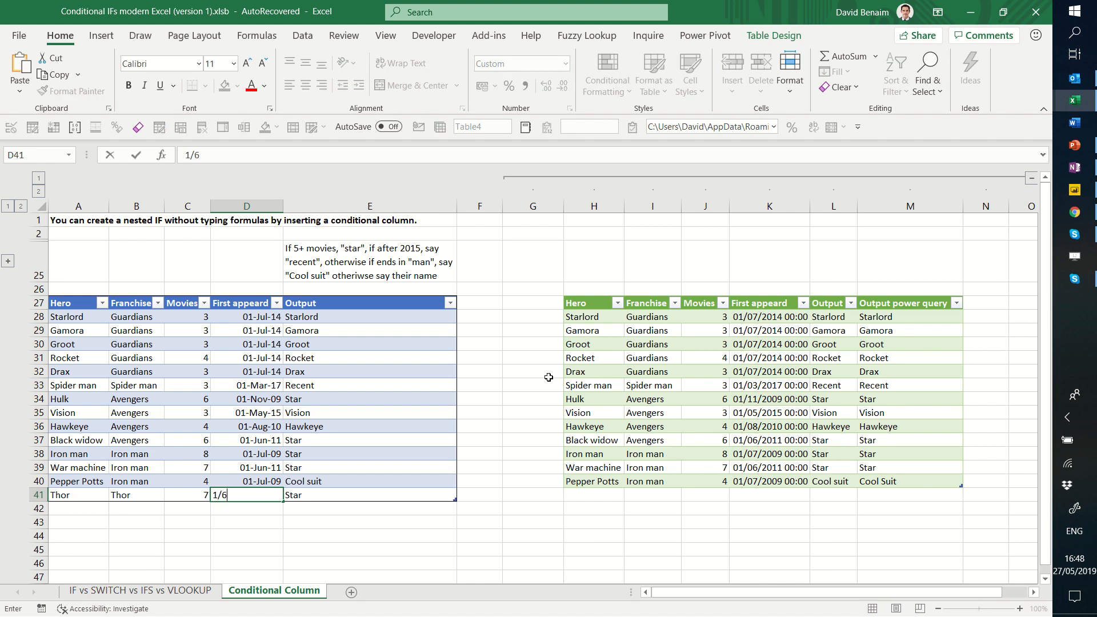
key(Enter)
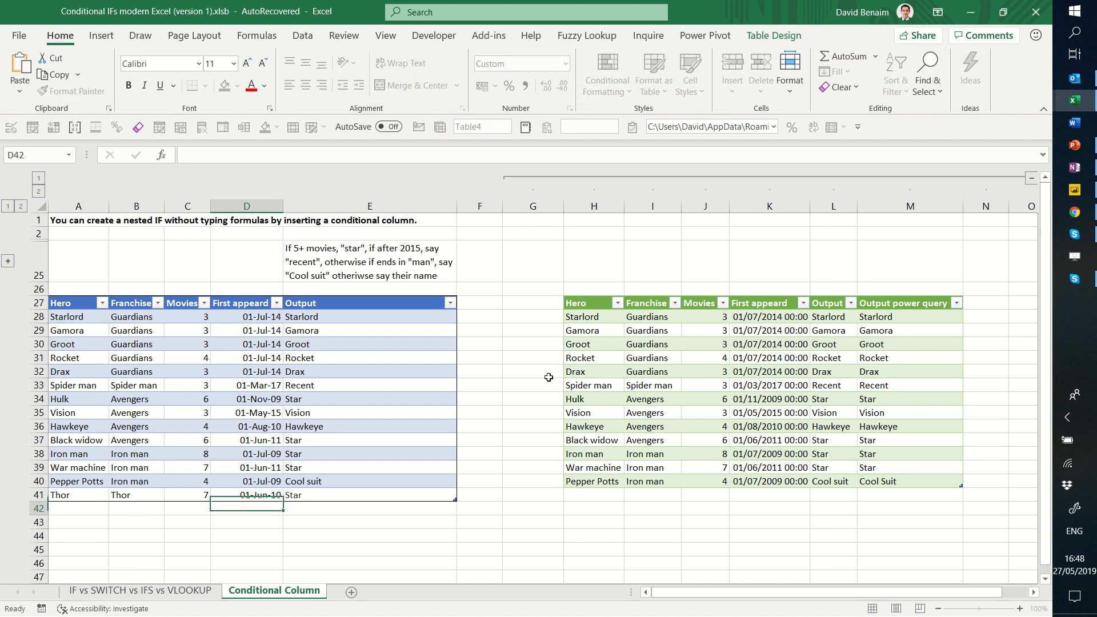
click(363, 495)
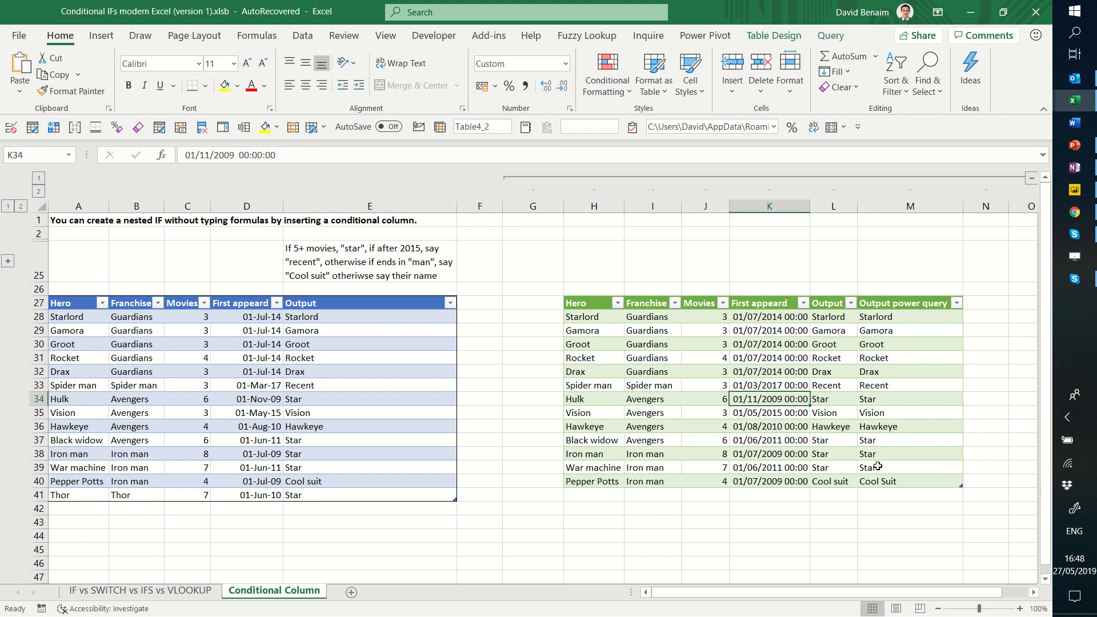
mouse_move(770, 90)
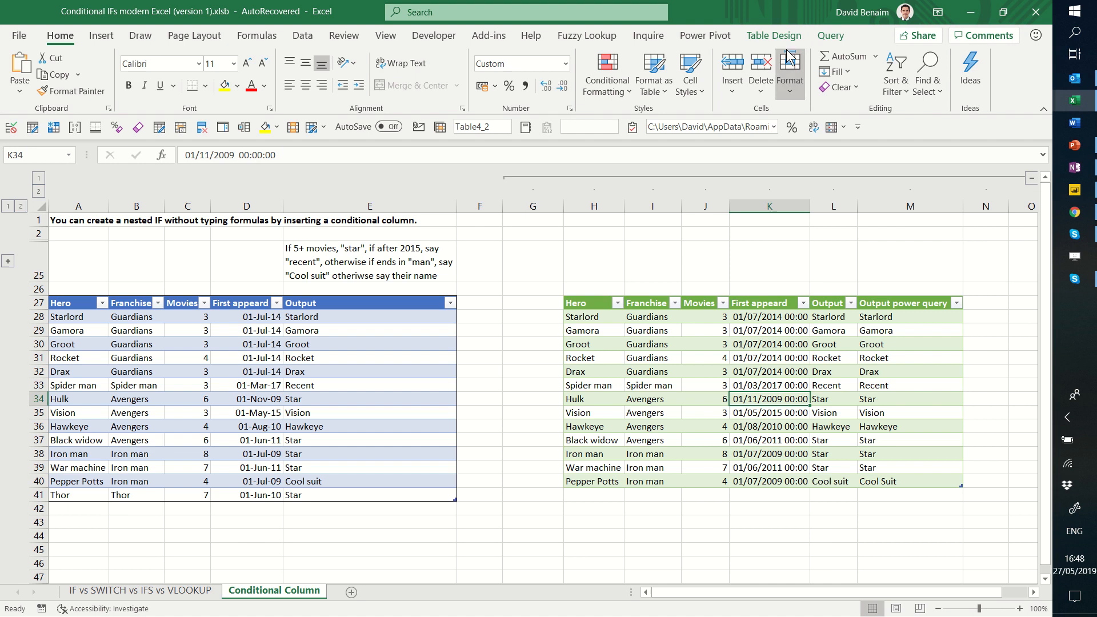
Step: Refresh All from the Data ribbon so the query table picks up Thor with Output Star, then spot-check Vision and Spider man
click(302, 35)
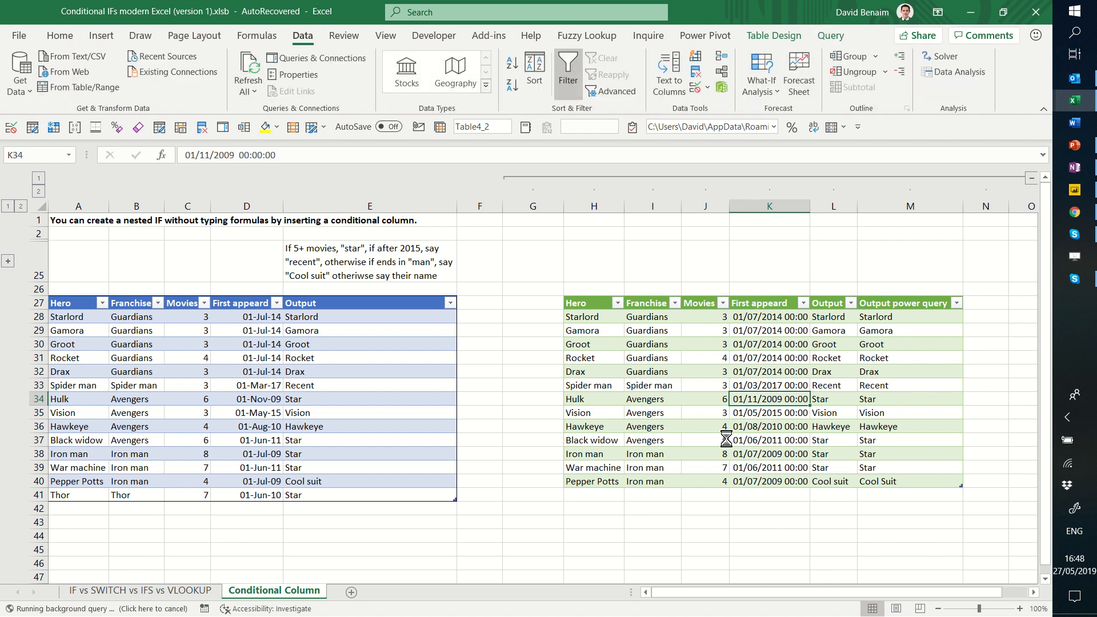
click(768, 495)
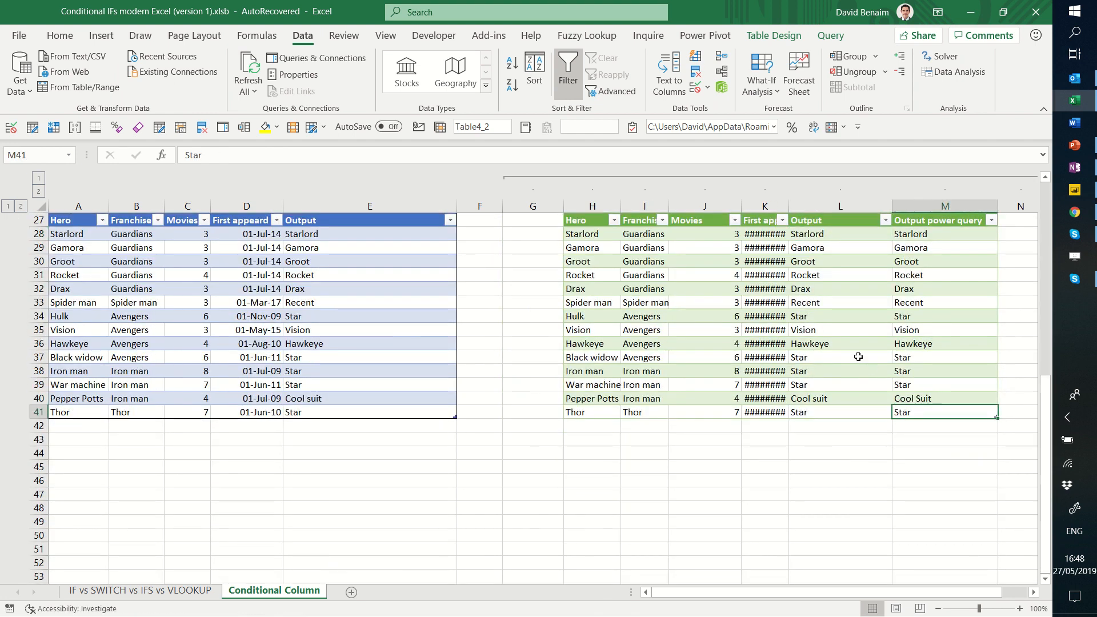
click(718, 329)
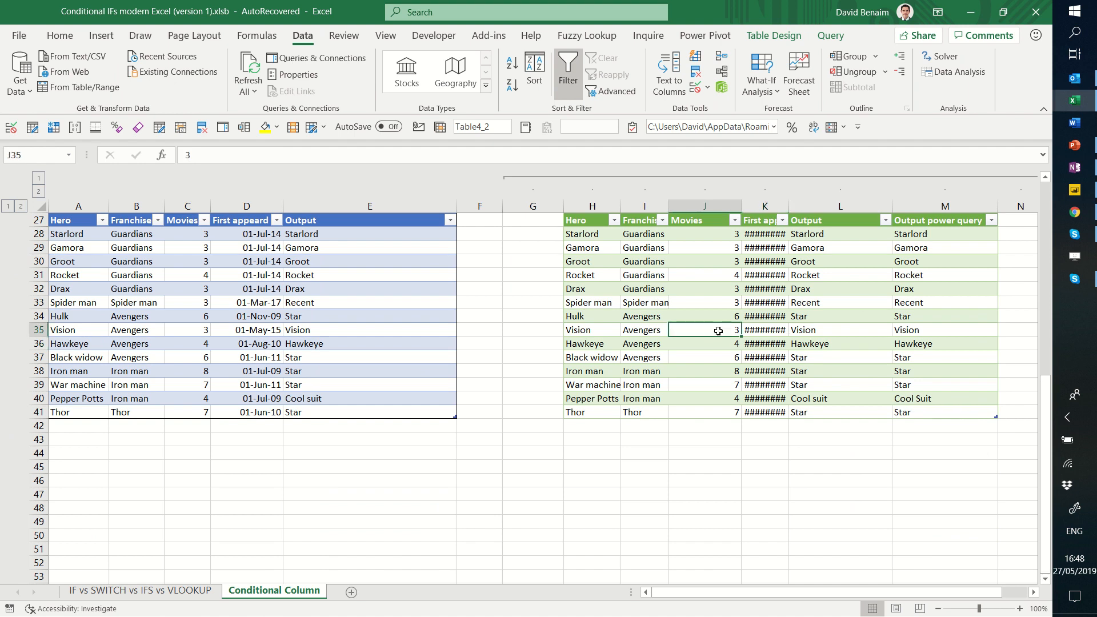
click(645, 302)
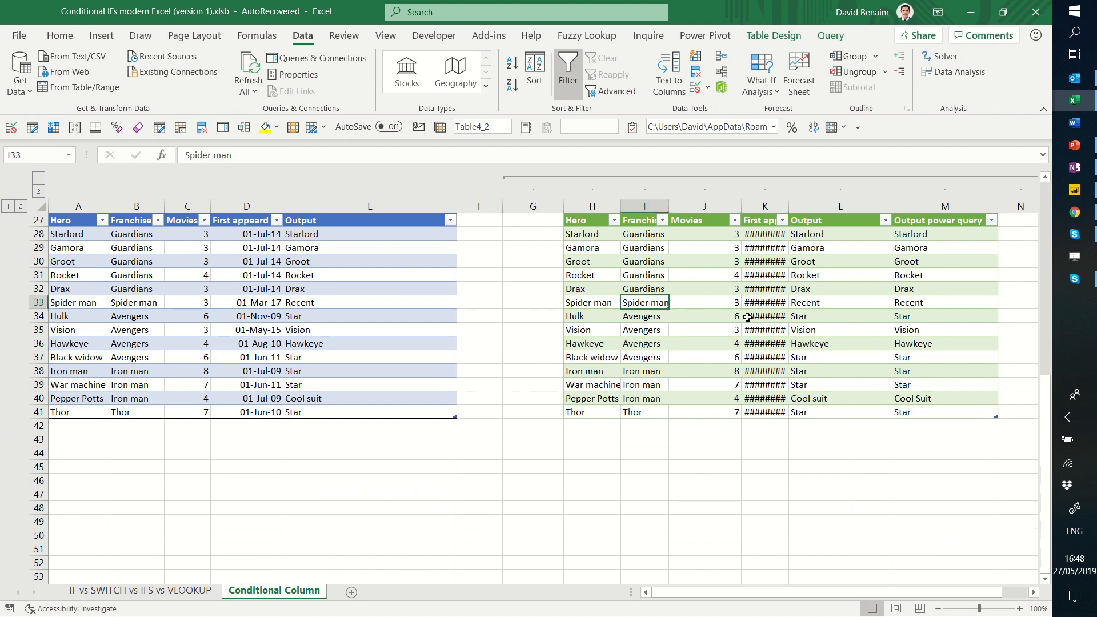
mouse_move(753, 319)
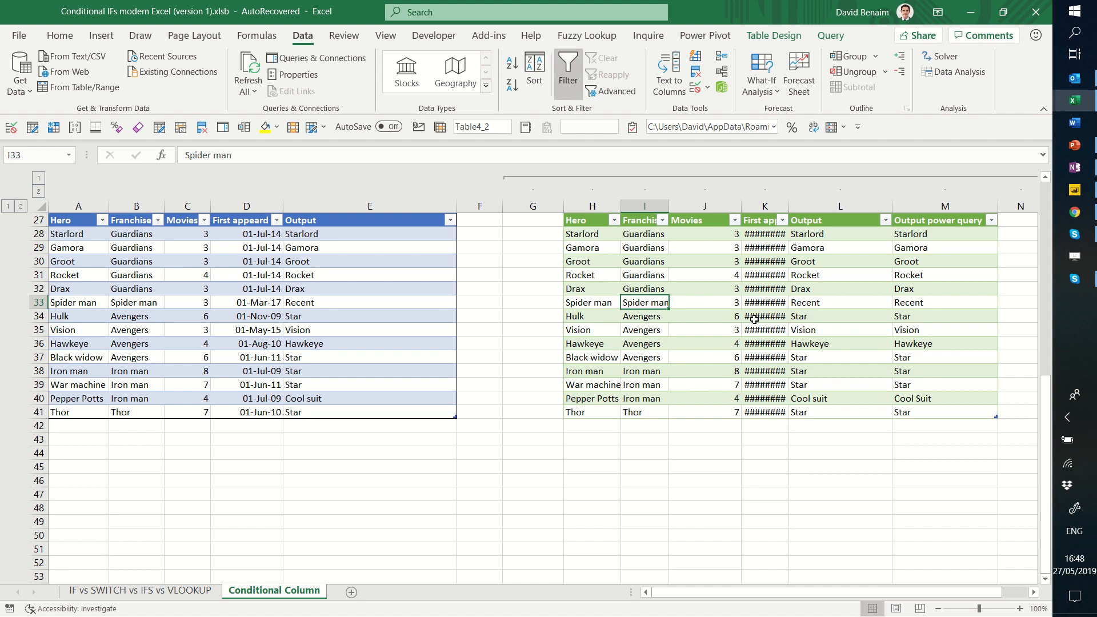
mouse_move(775, 327)
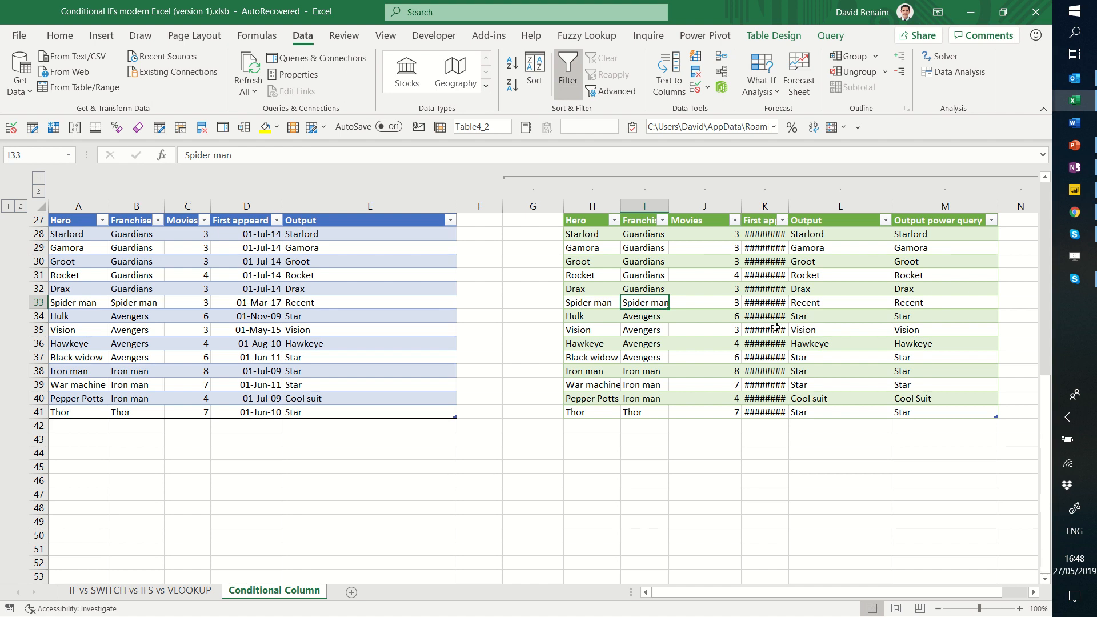
mouse_move(665, 289)
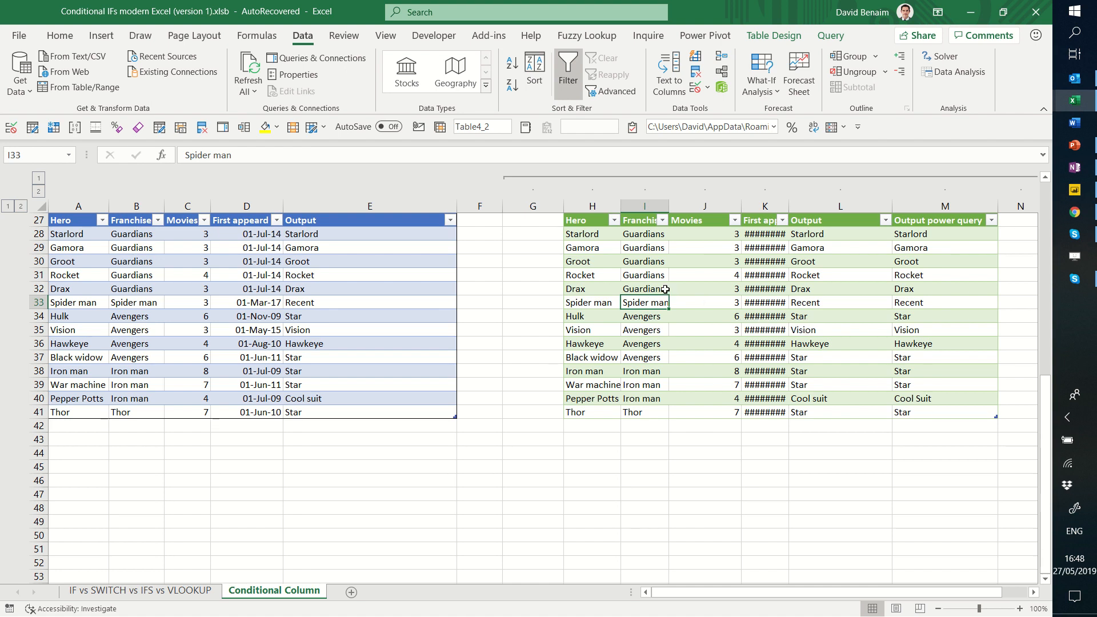